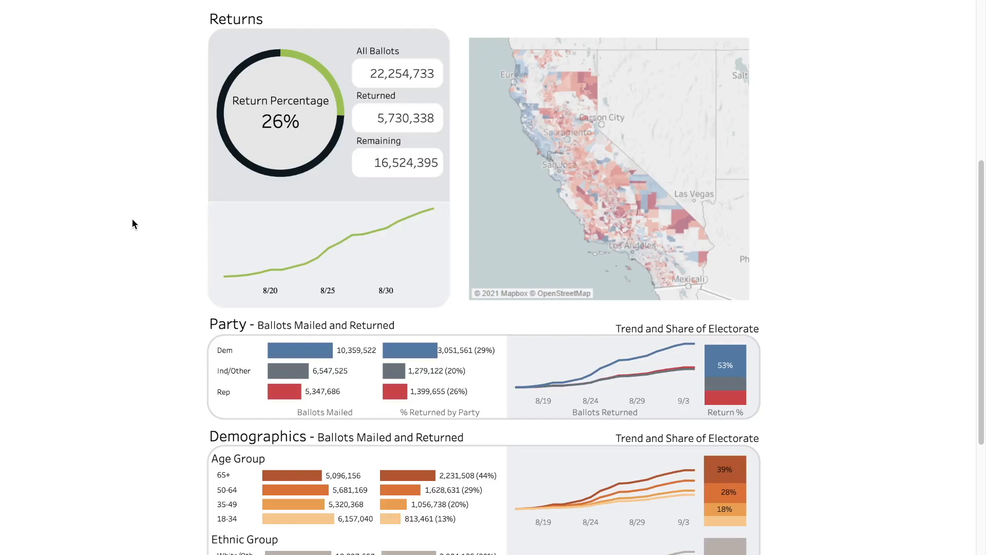
Scroll through the Returns, Party (Dem 29%, Rep 26%) and Demographics sections and back to the top.
scroll(down, 3)
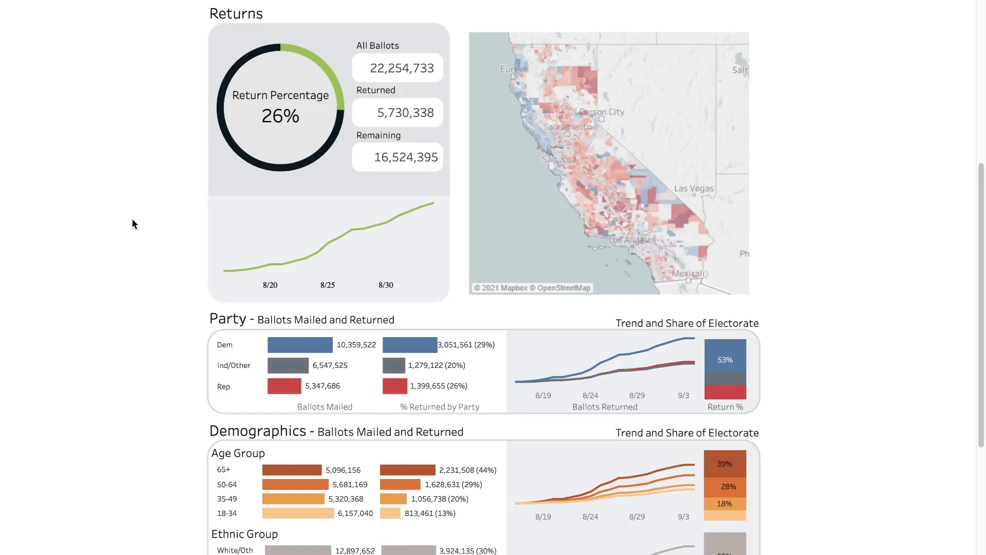
mouse_move(241, 103)
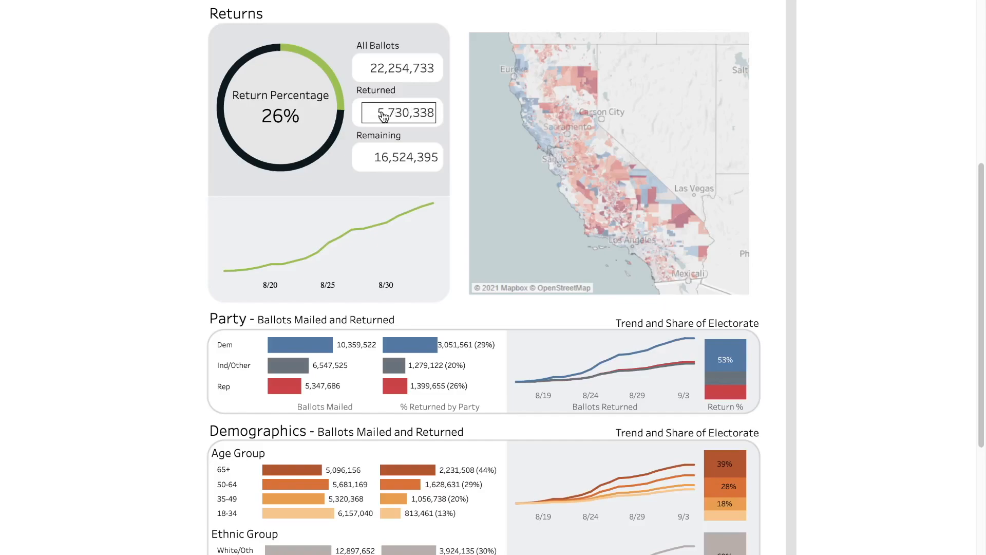
mouse_move(377, 164)
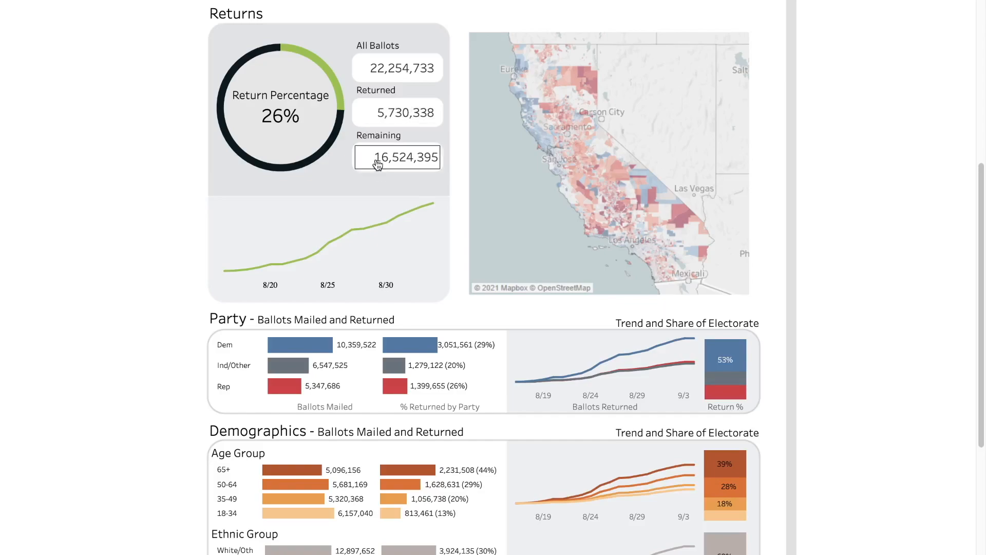
mouse_move(401, 115)
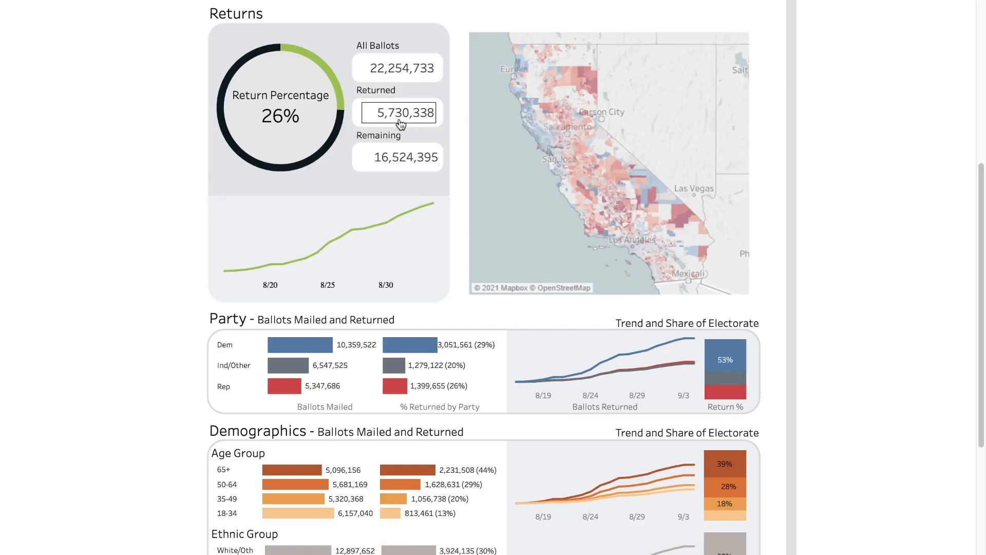
scroll(down, 3)
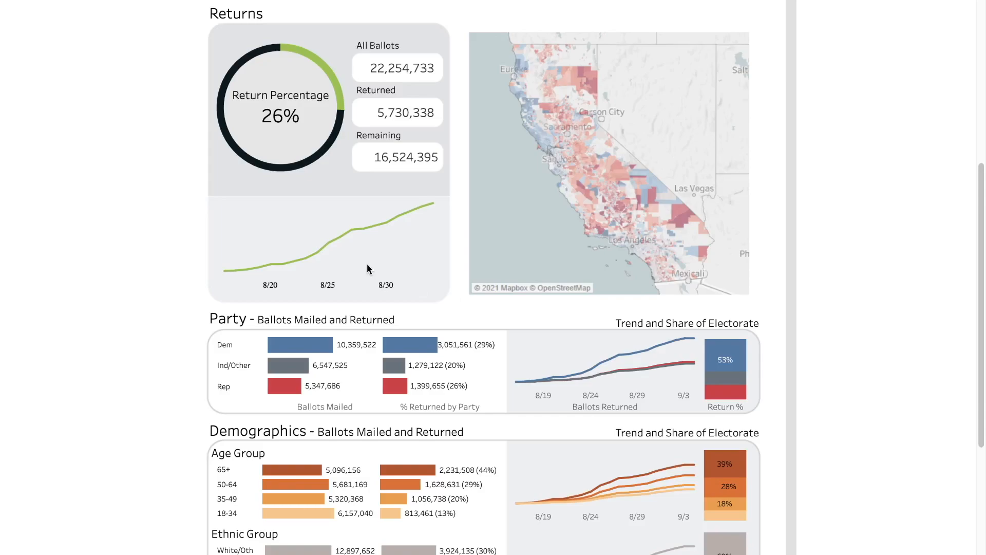
scroll(up, 3)
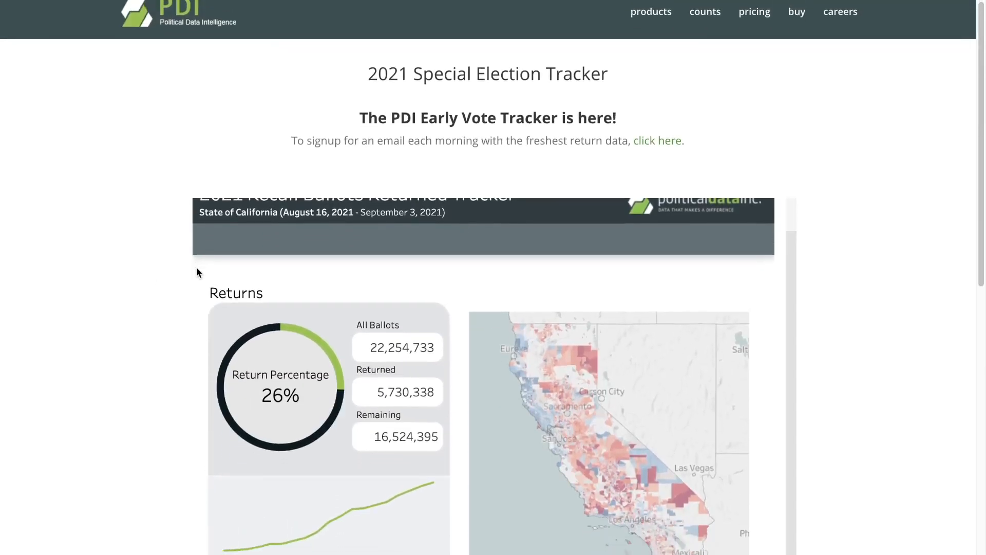
scroll(down, 3)
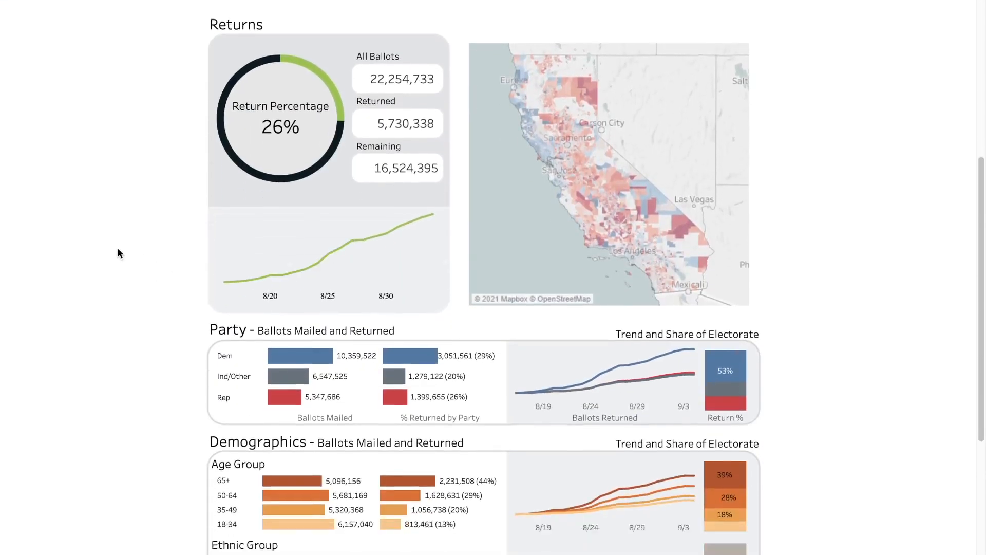
scroll(down, 3)
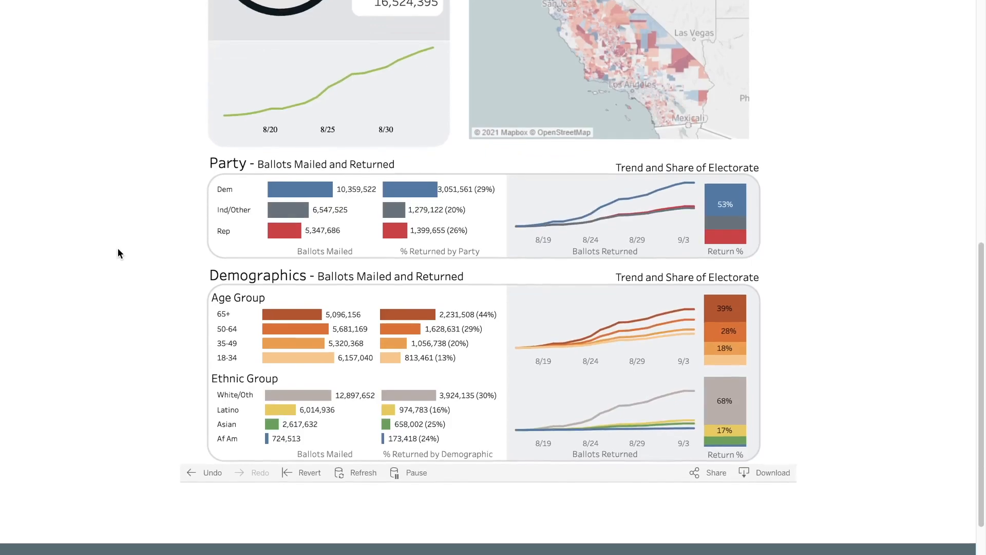
mouse_move(171, 232)
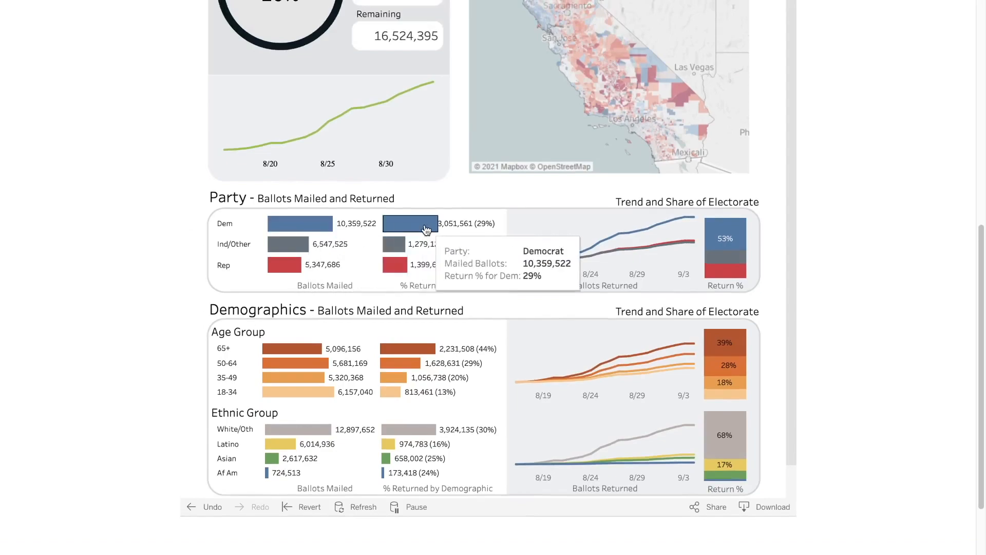
mouse_move(563, 239)
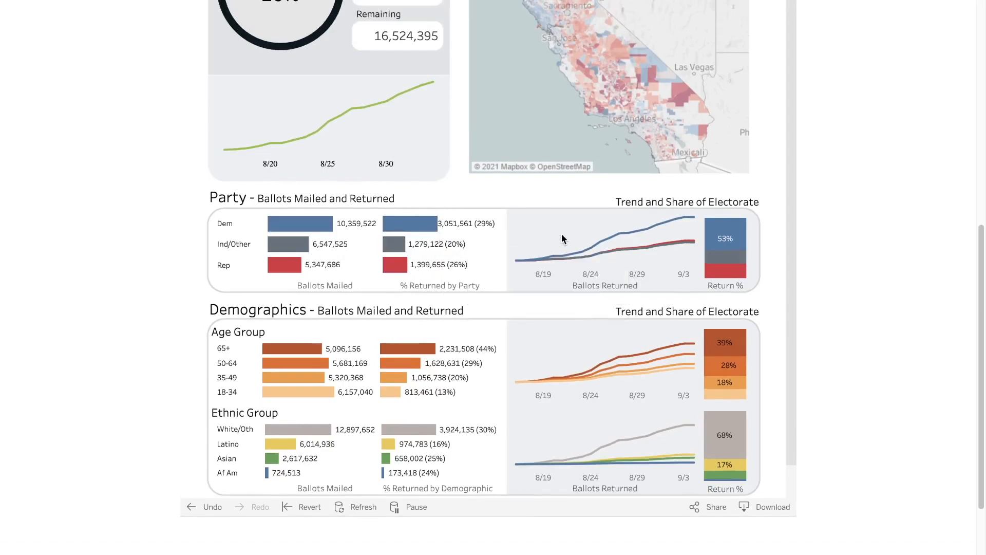
mouse_move(420, 245)
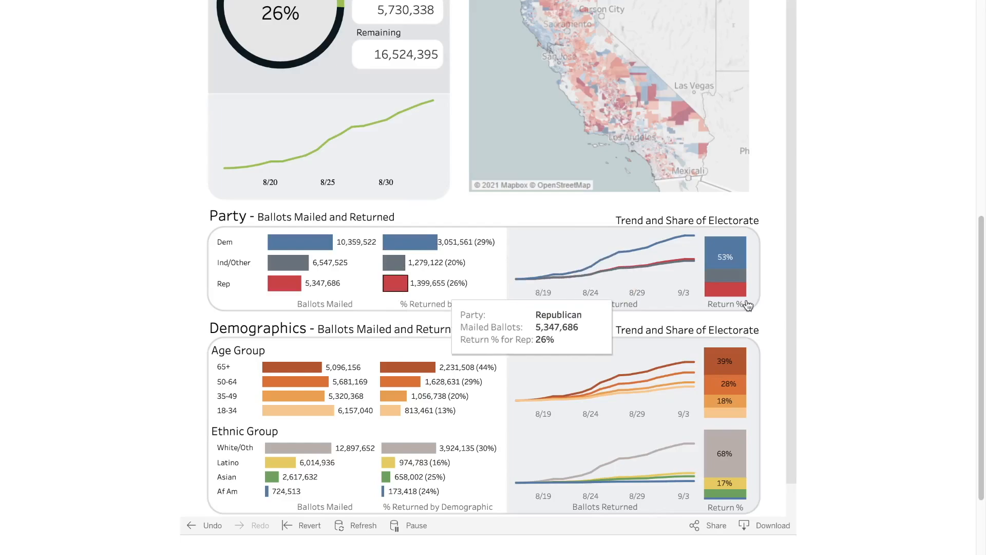
scroll(up, 3)
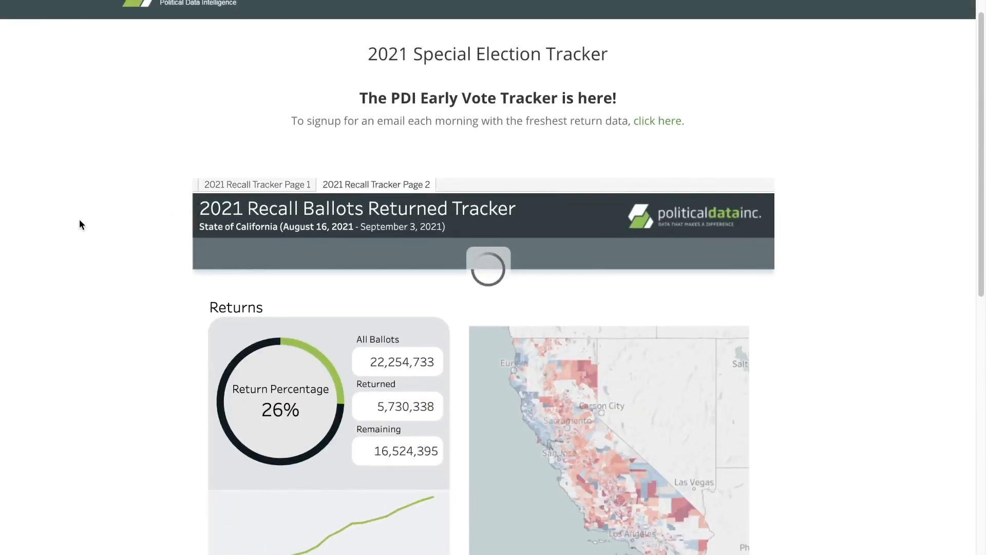
Scroll down to the Party chart showing Democrats at 53% of daily returns.
scroll(down, 3)
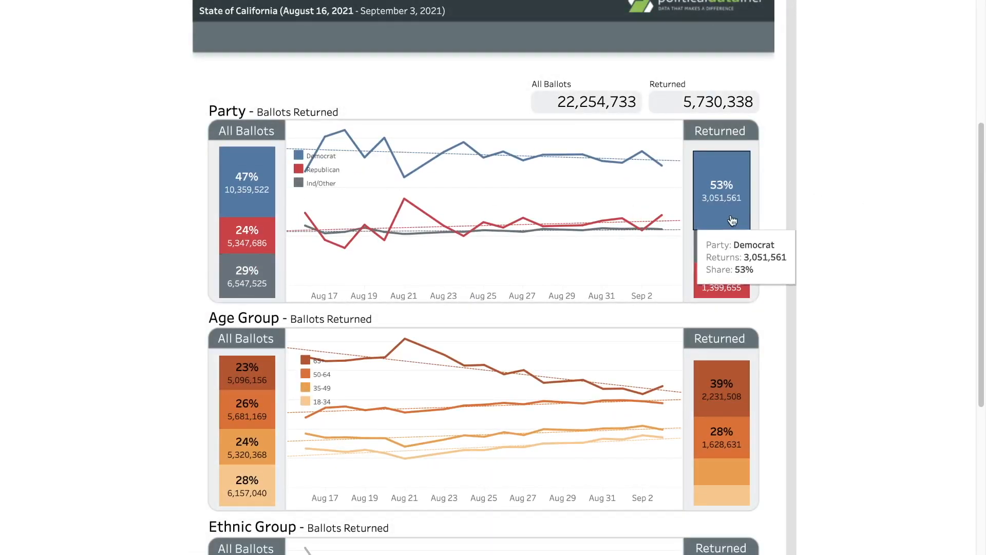
mouse_move(721, 295)
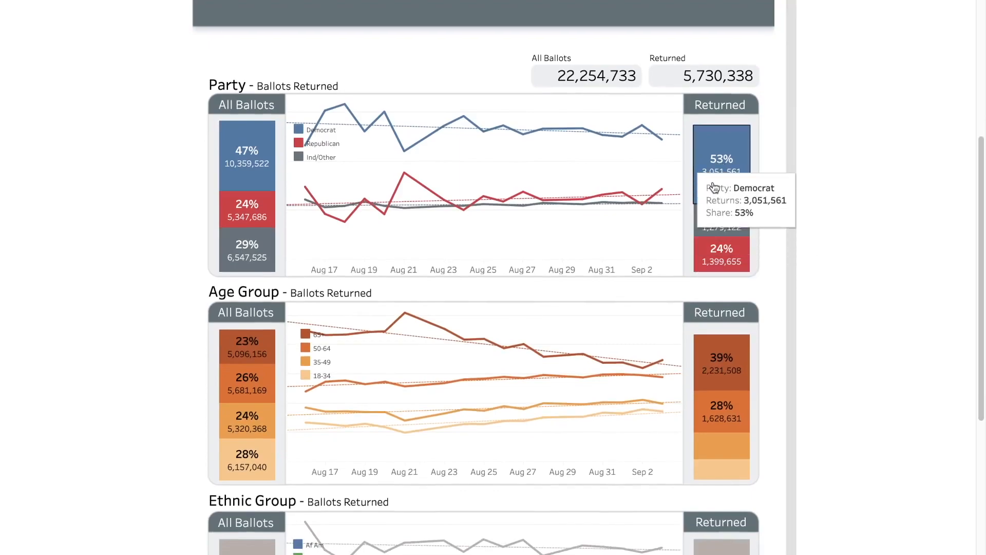
mouse_move(891, 240)
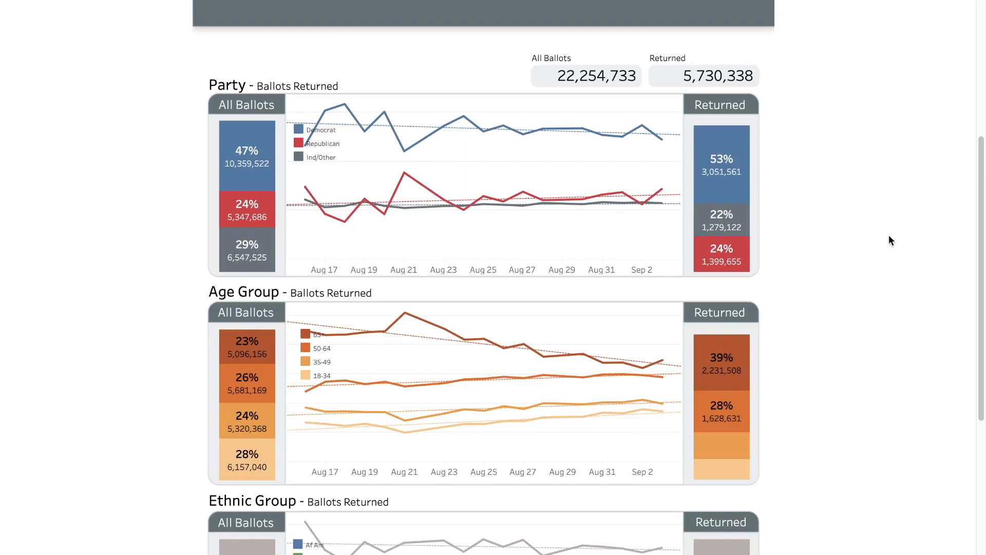
scroll(down, 3)
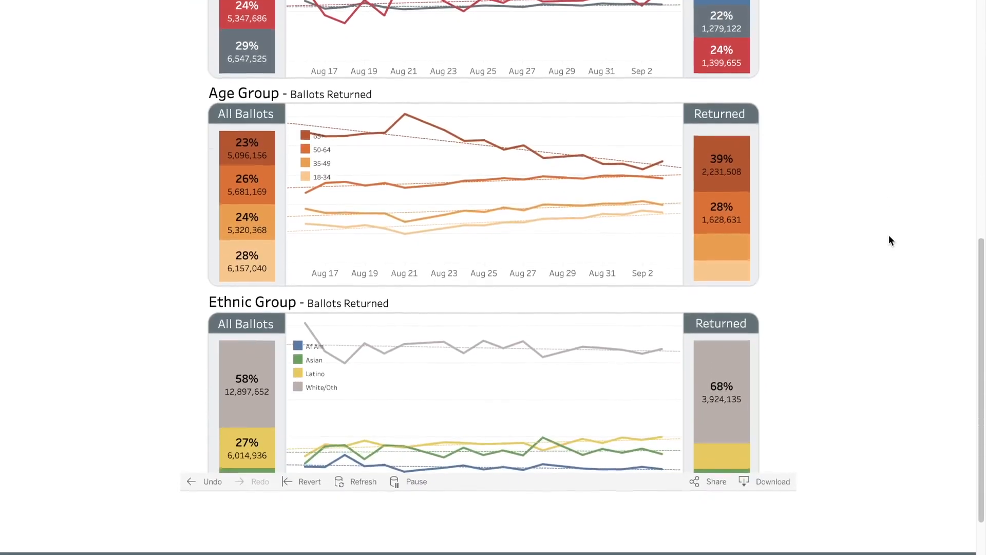
scroll(down, 3)
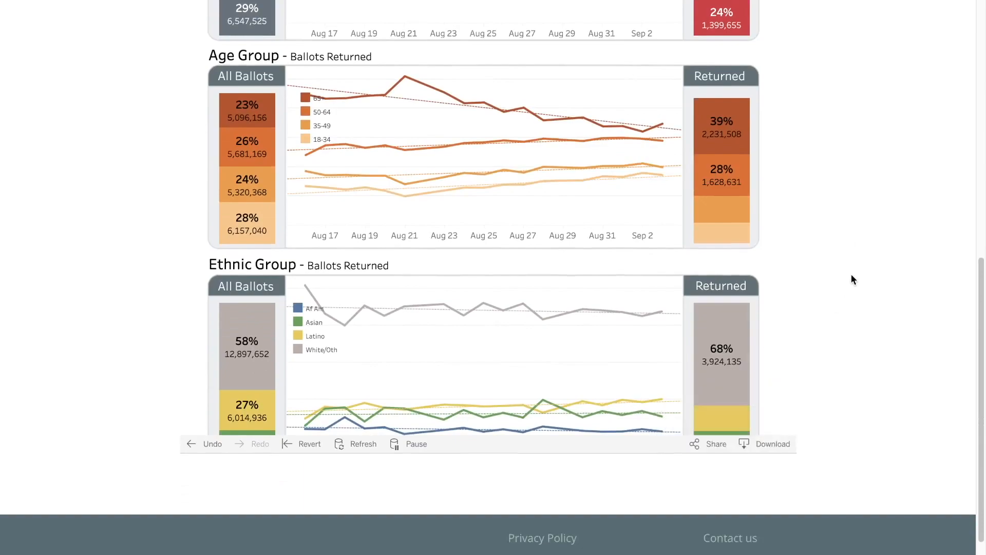
scroll(down, 3)
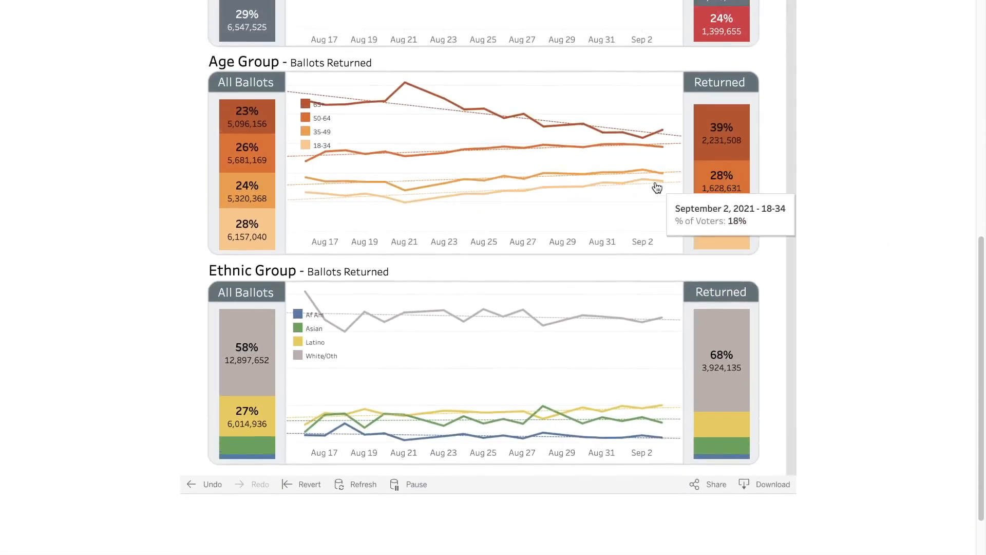
mouse_move(814, 82)
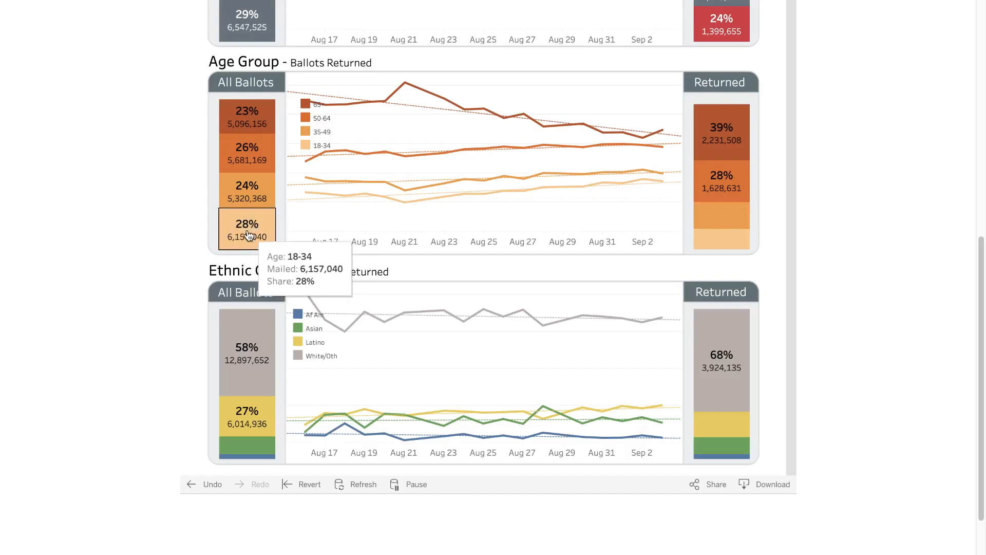
mouse_move(719, 241)
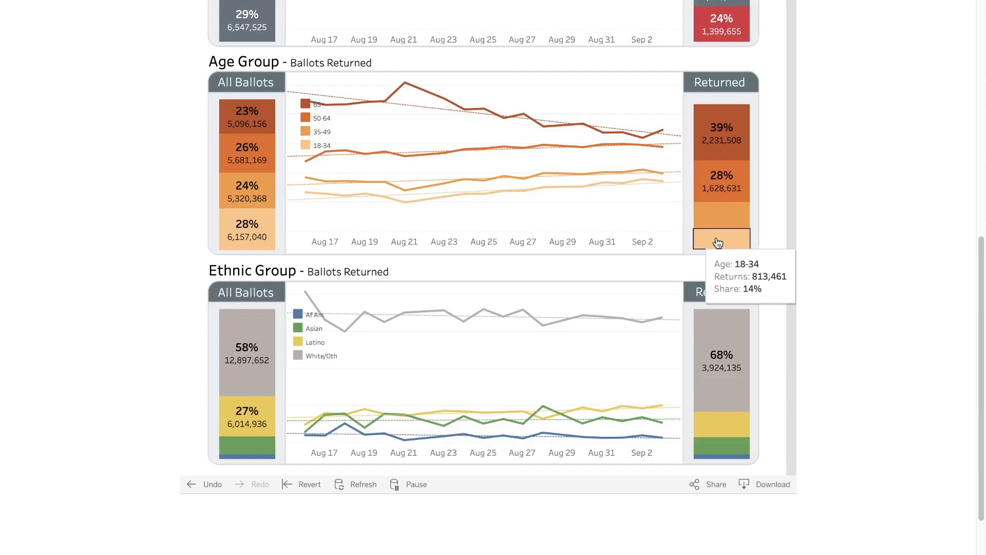
mouse_move(224, 117)
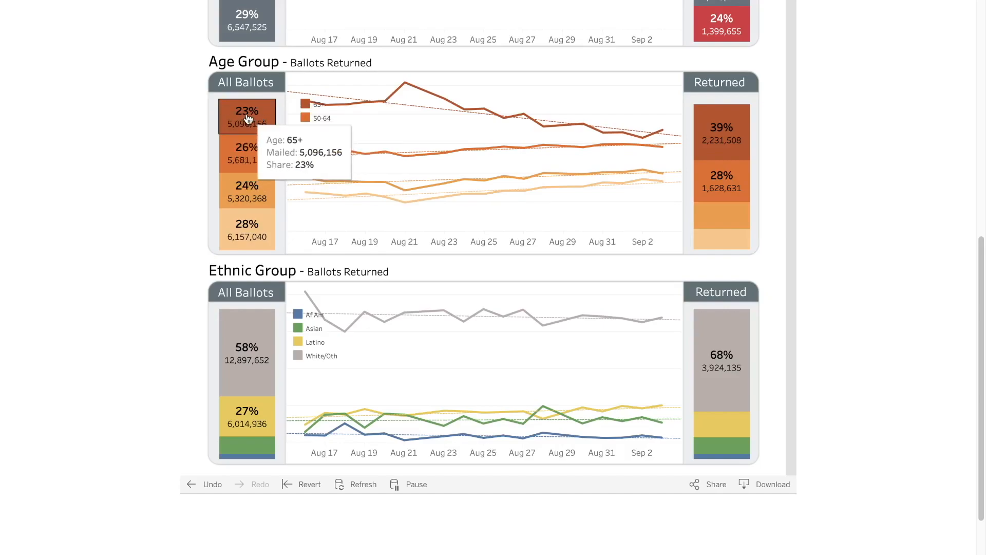
mouse_move(715, 127)
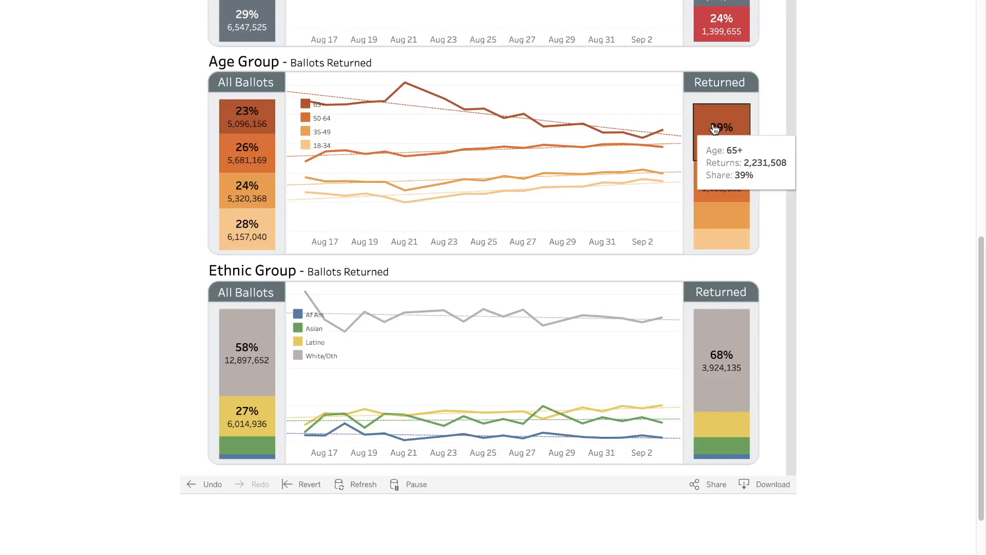
mouse_move(814, 132)
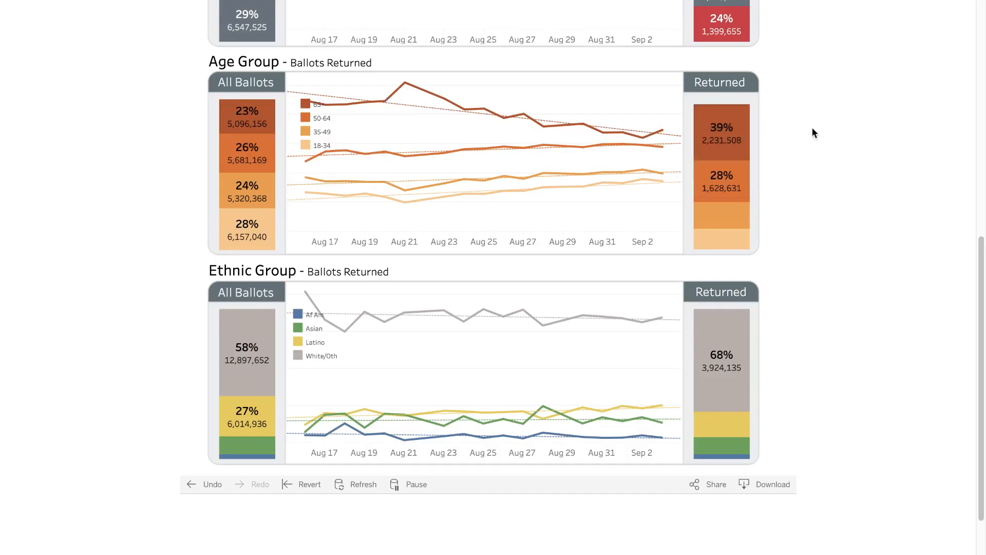
scroll(down, 3)
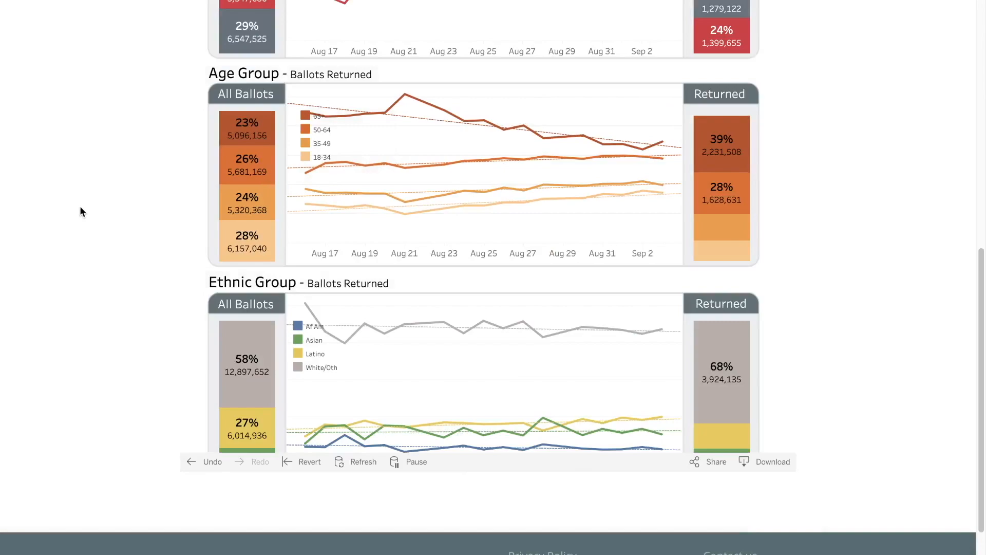
mouse_move(238, 366)
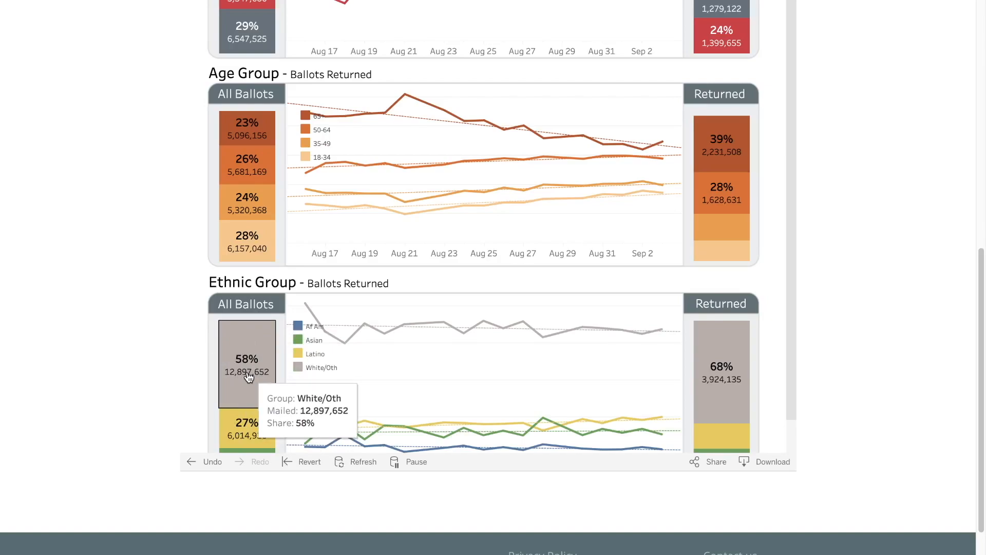
scroll(down, 3)
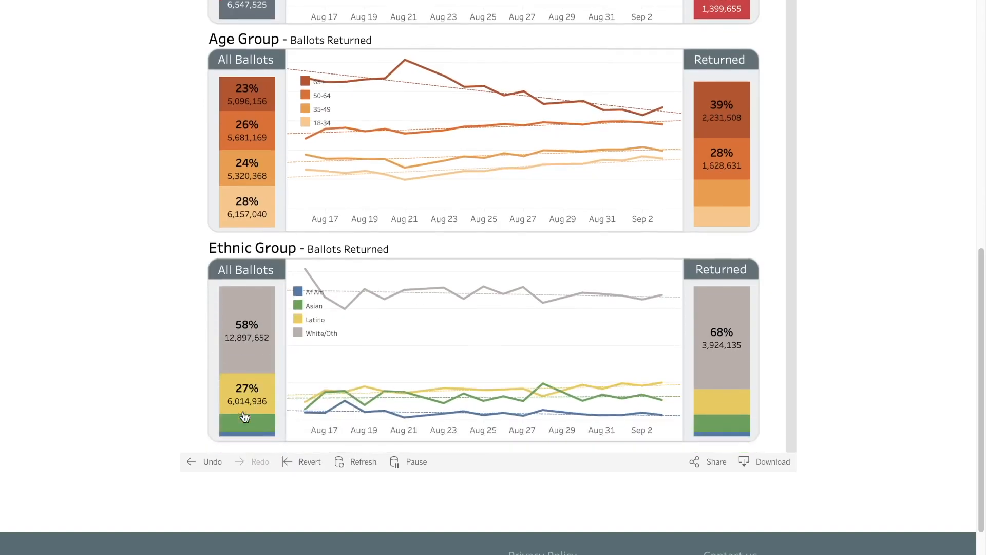
mouse_move(245, 437)
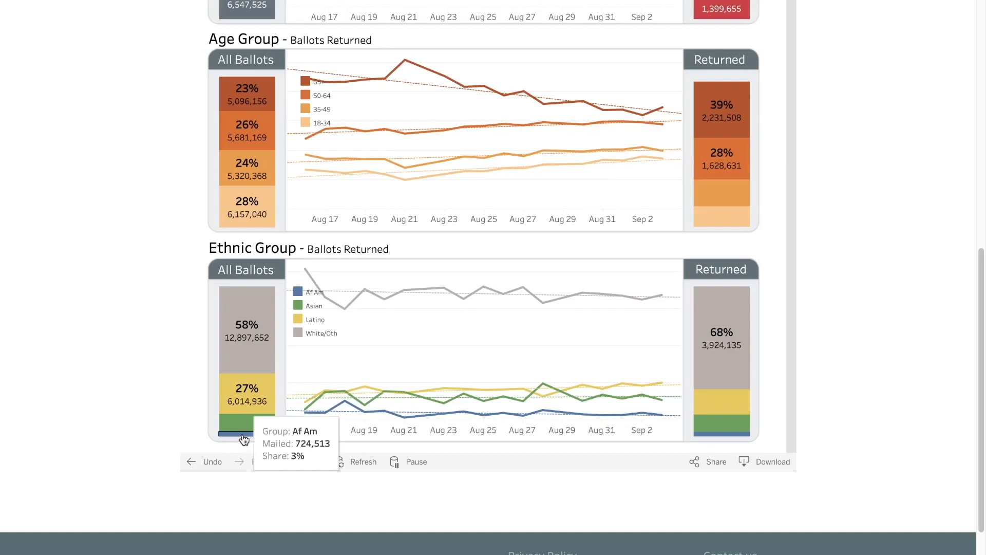
mouse_move(716, 270)
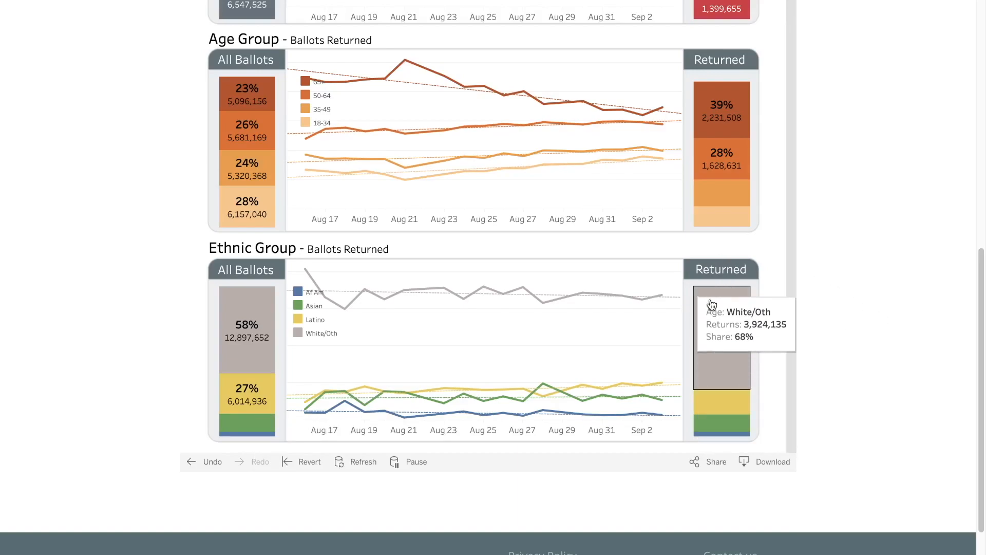
mouse_move(719, 405)
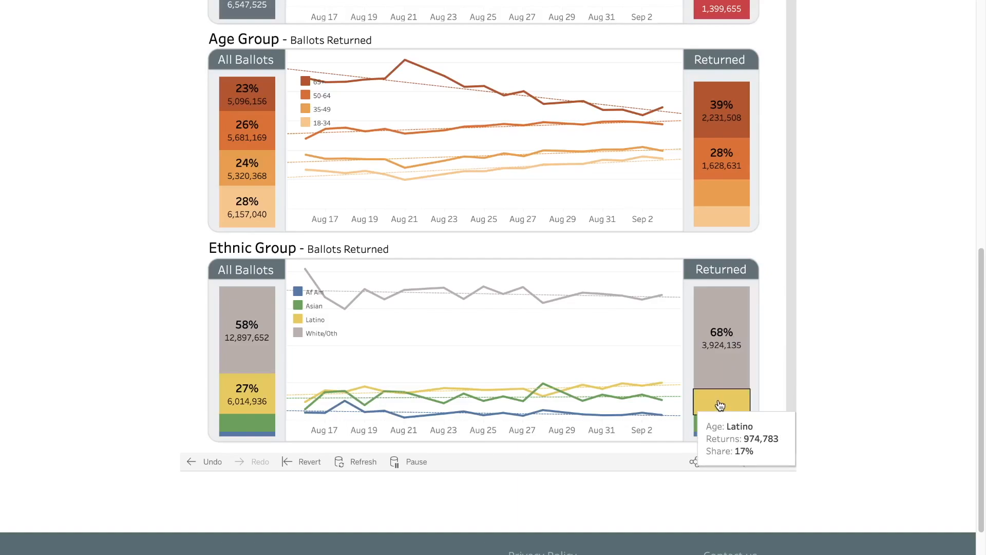
mouse_move(713, 435)
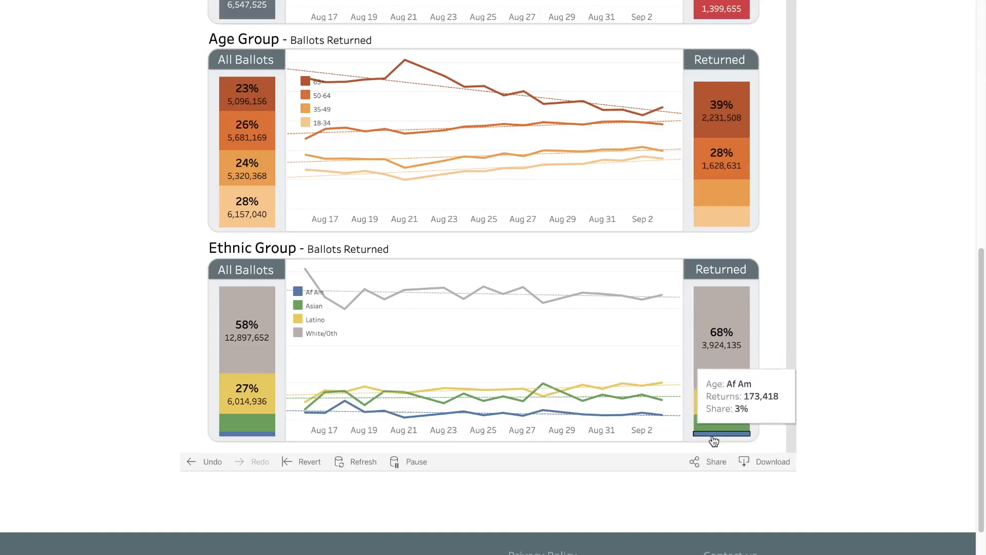
mouse_move(715, 413)
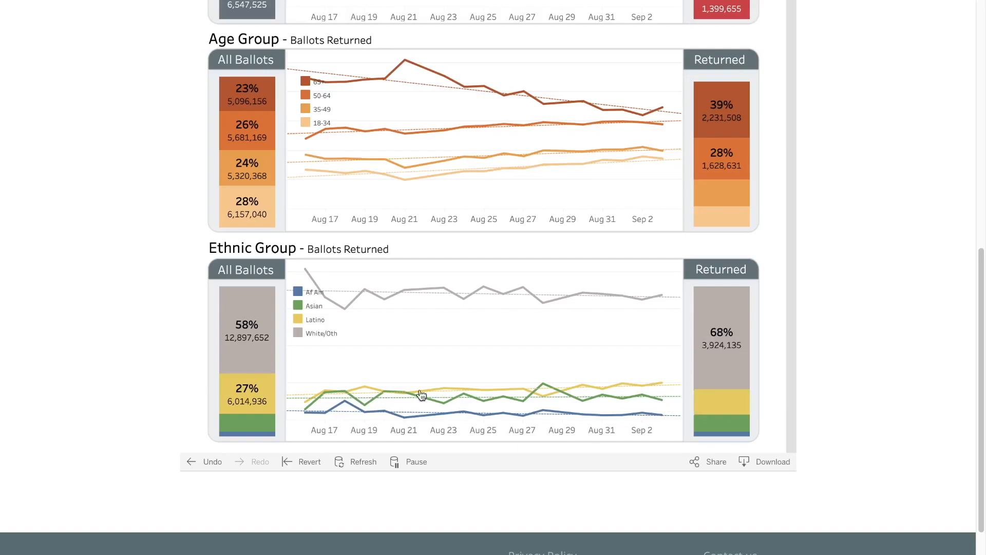
mouse_move(248, 393)
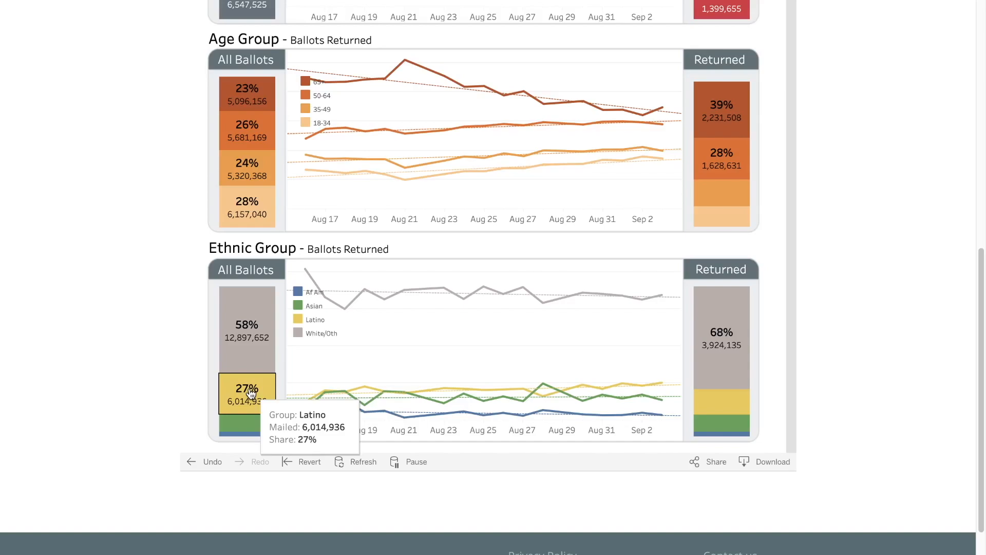
scroll(up, 3)
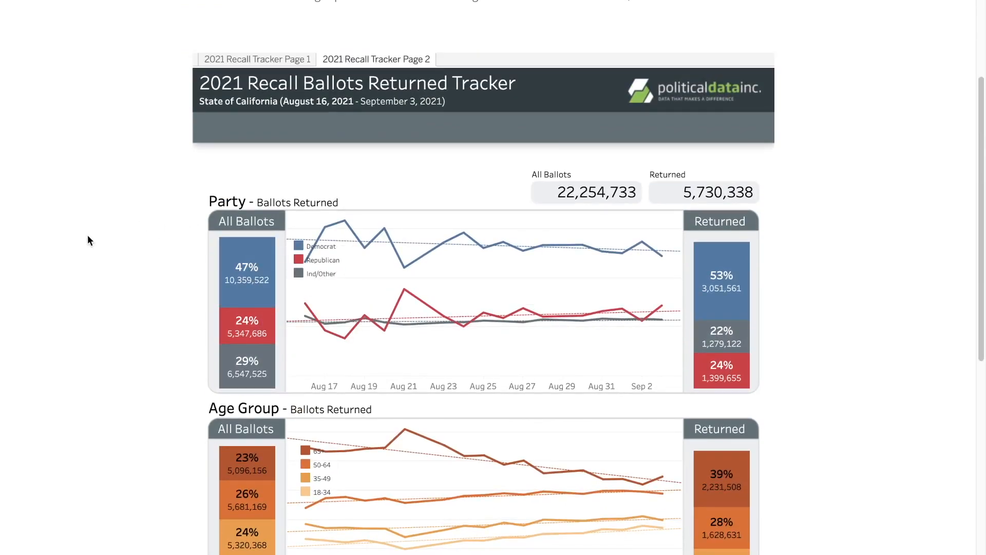
mouse_move(655, 261)
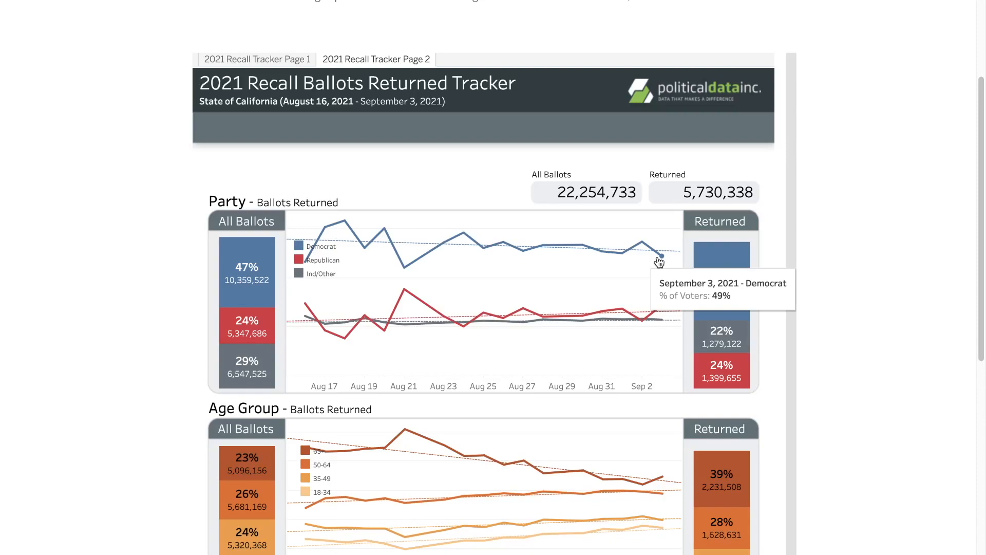
mouse_move(465, 94)
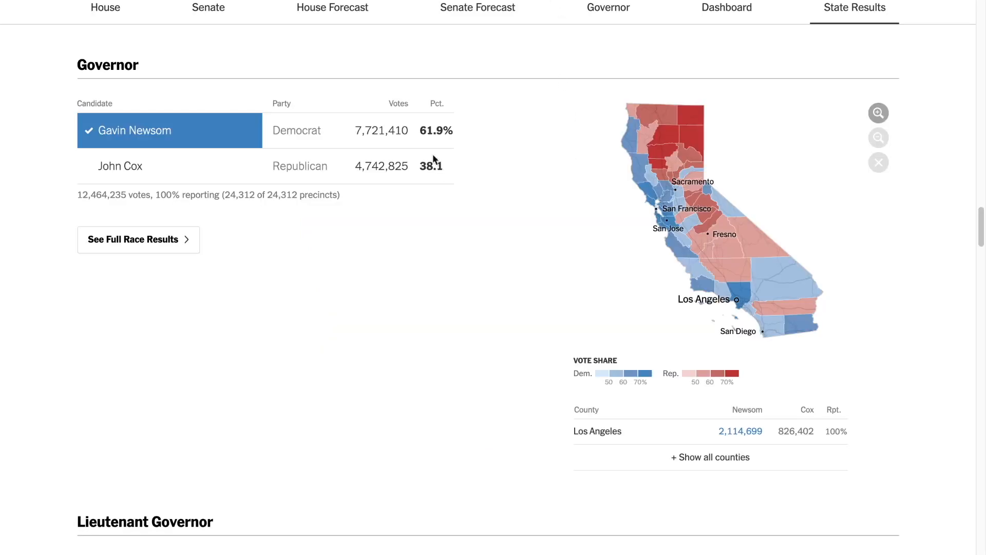
mouse_move(390, 159)
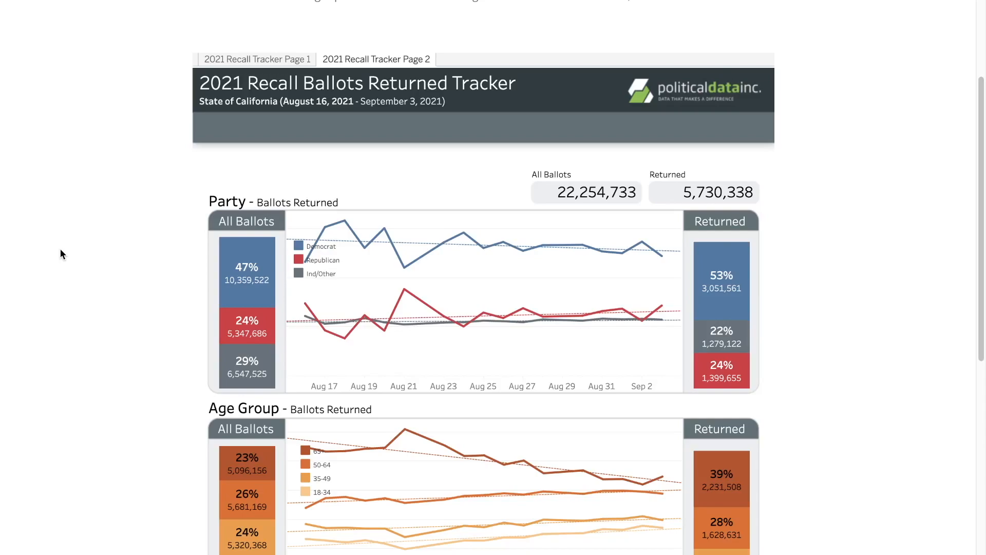
mouse_move(66, 238)
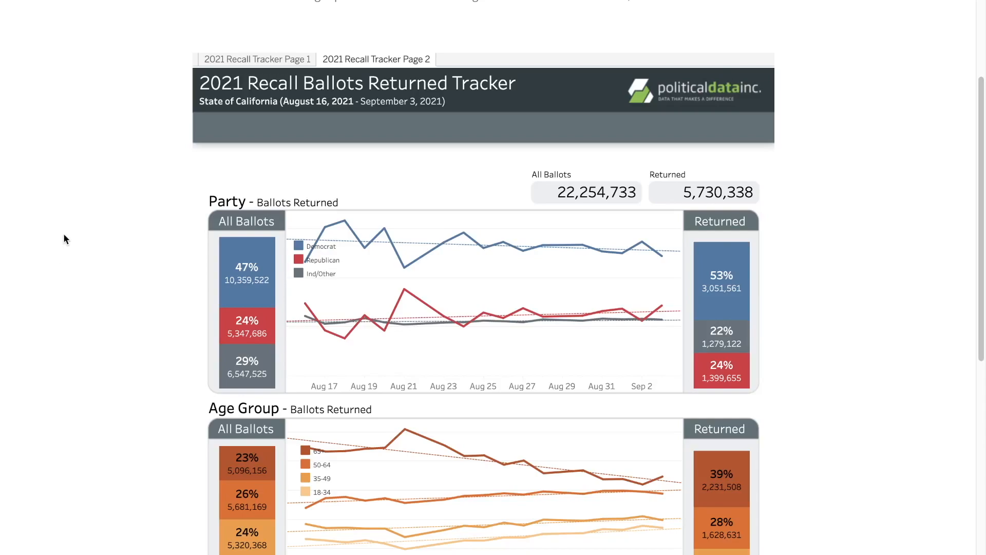
mouse_move(79, 150)
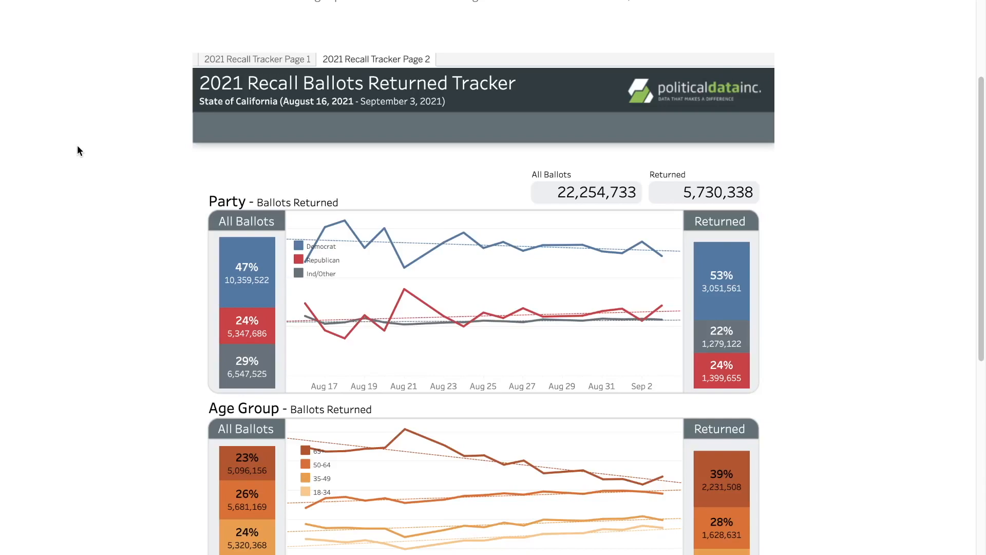
Scroll down the vote-by-mail table listing percentages from 51.16% to 86.72%.
scroll(down, 3)
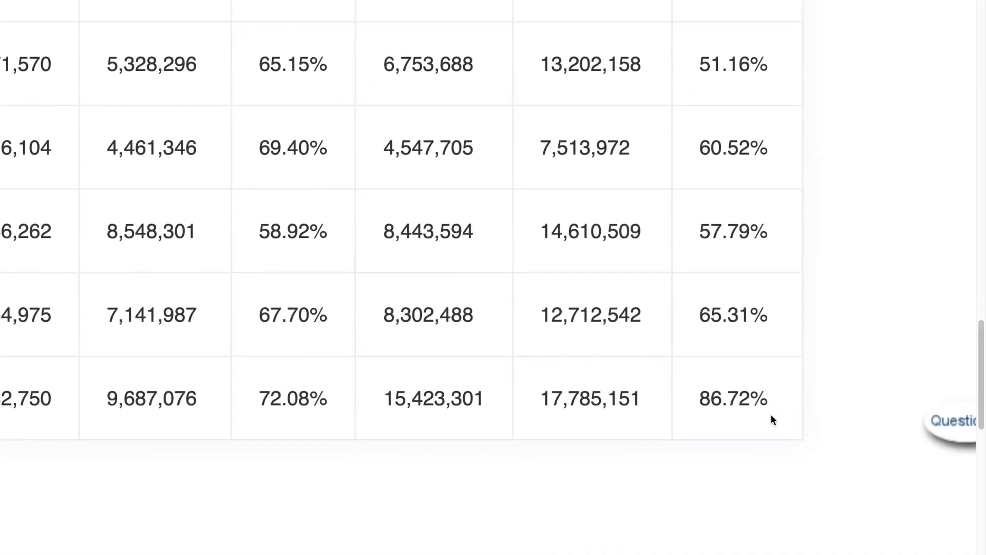
Scroll to the final table row pairing 15,423,301 with 17,785,151 at 86.72%.
scroll(down, 3)
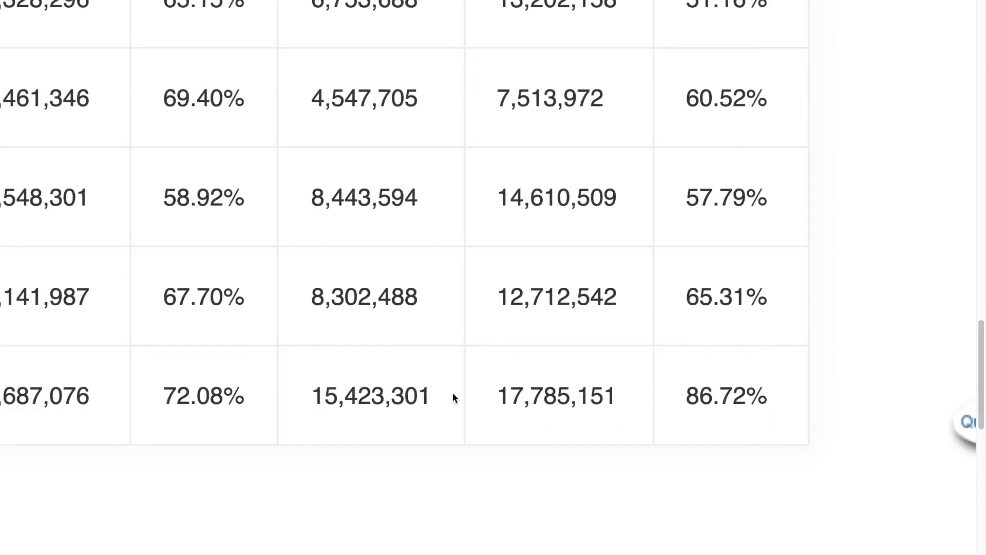
mouse_move(524, 403)
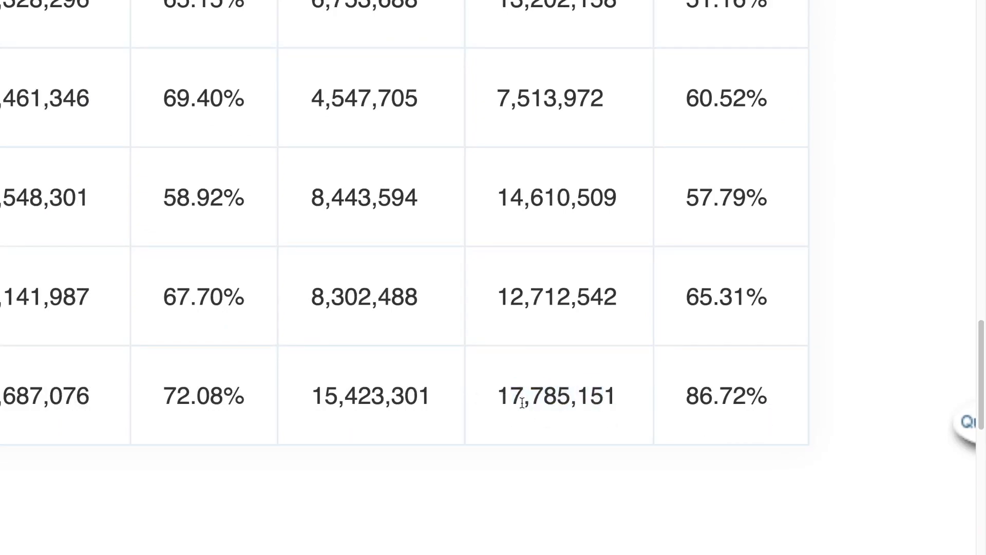
mouse_move(489, 411)
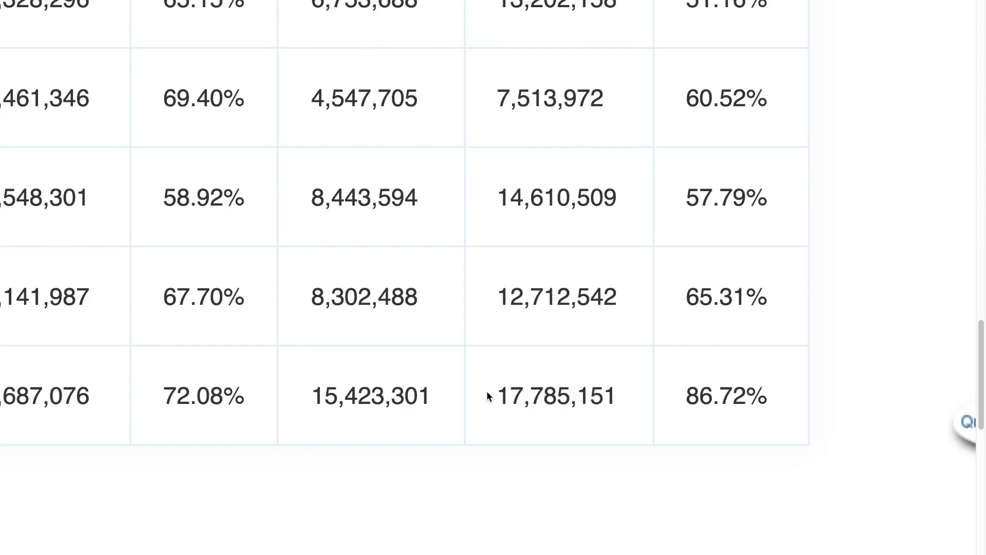
mouse_move(713, 396)
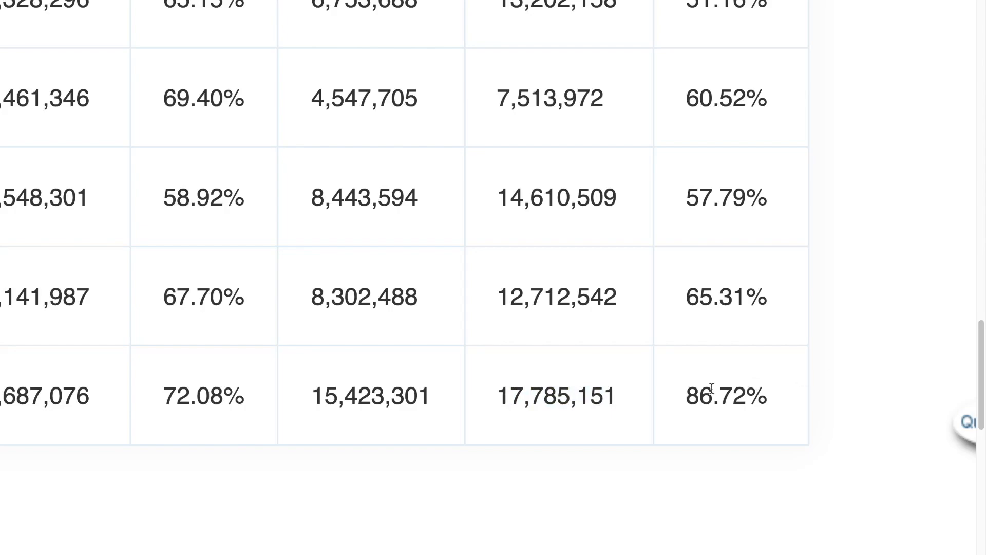
mouse_move(637, 360)
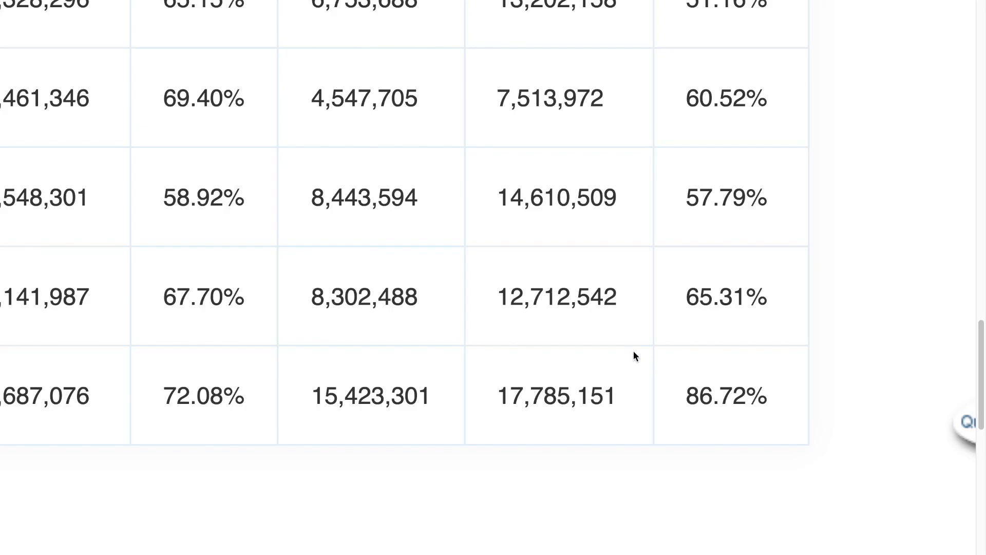
mouse_move(678, 306)
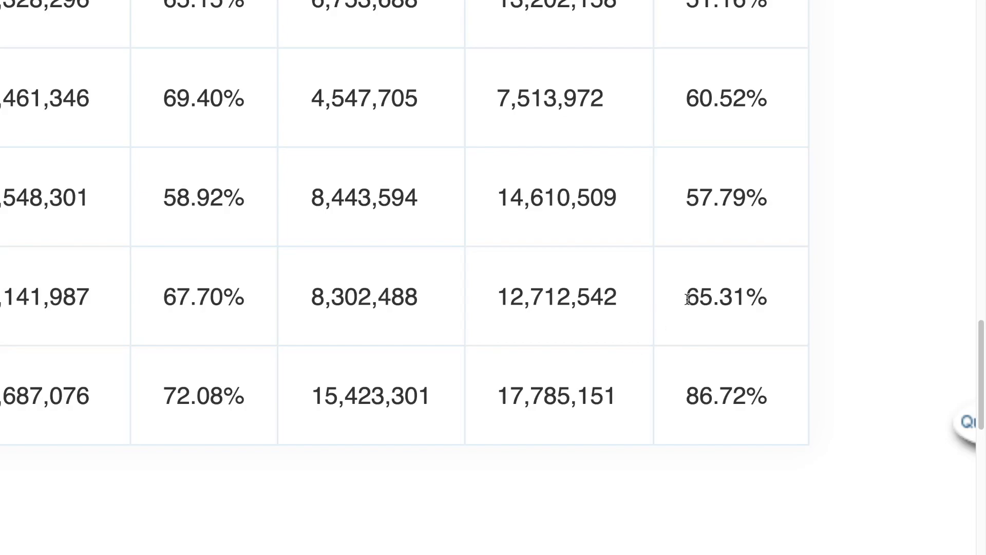
mouse_move(393, 298)
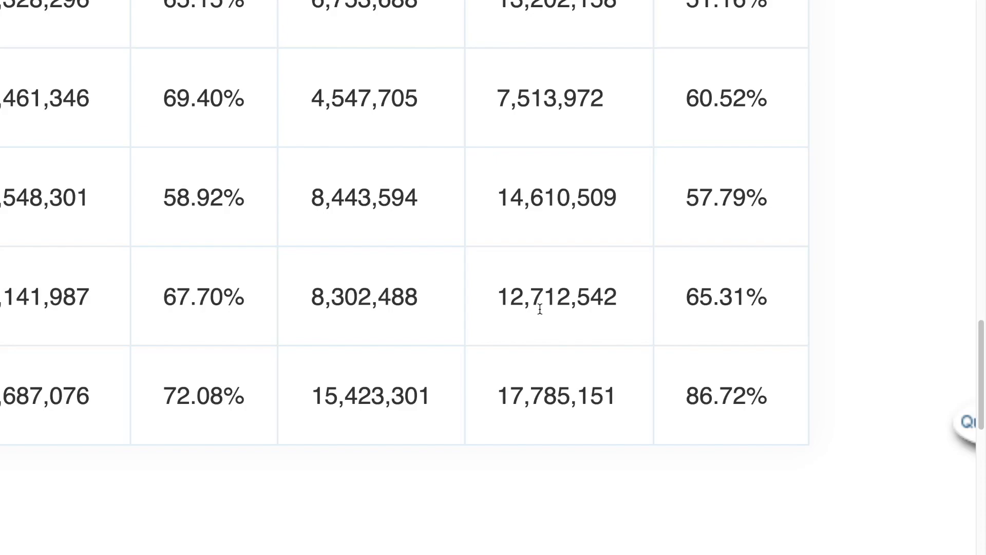
mouse_move(166, 214)
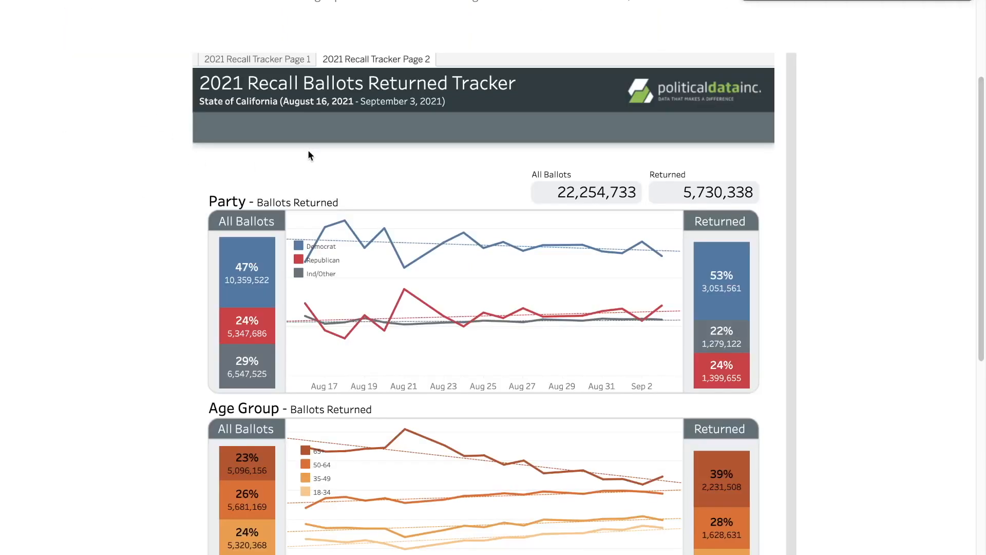
mouse_move(58, 210)
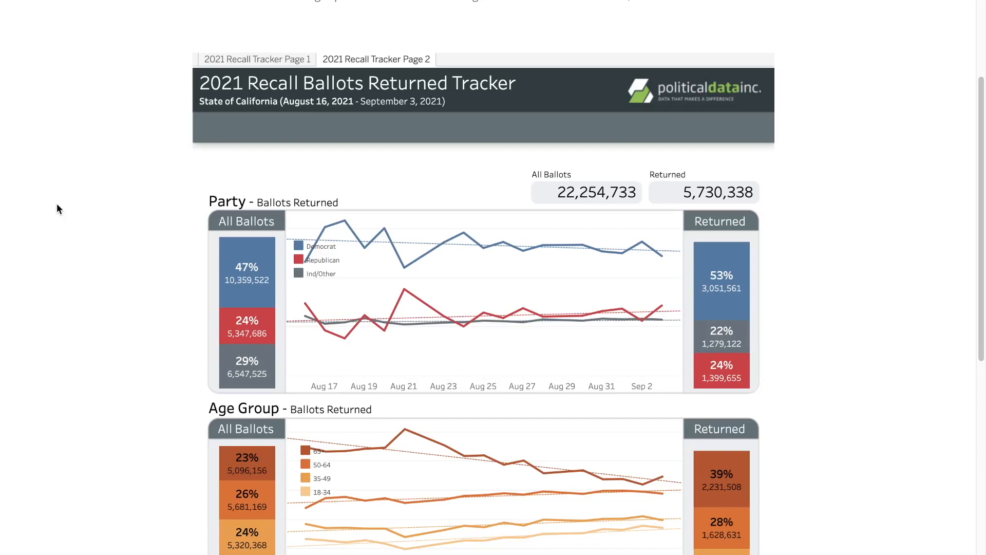
mouse_move(719, 27)
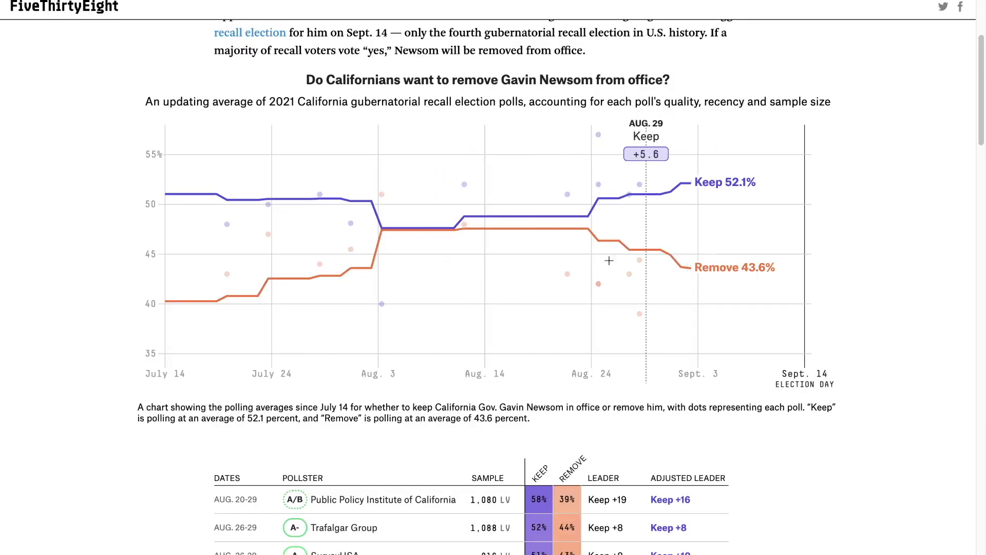
mouse_move(384, 288)
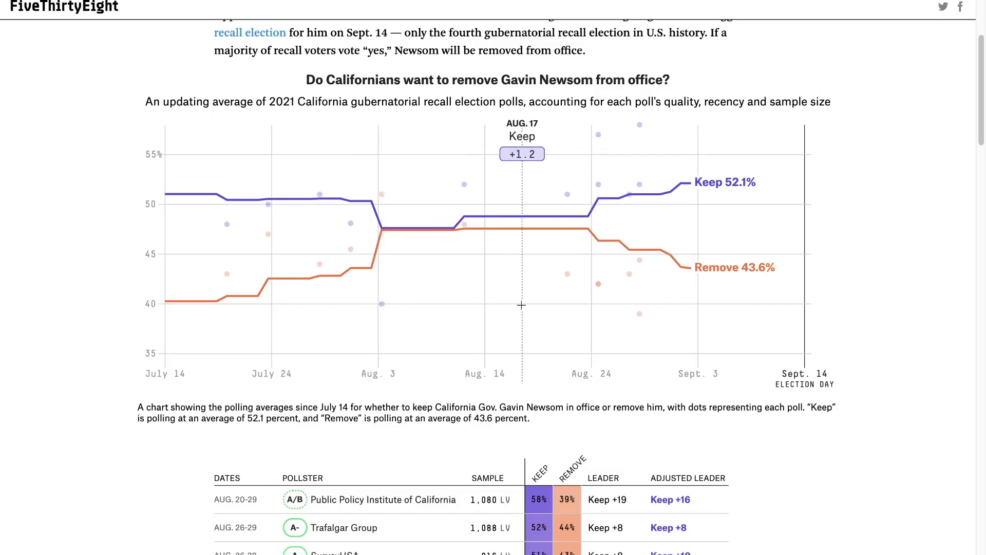
mouse_move(732, 319)
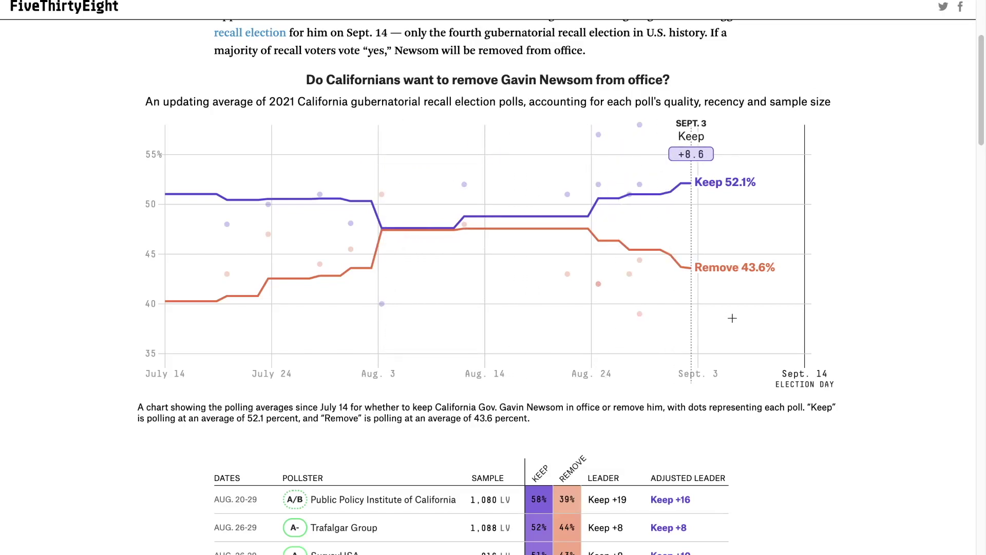
mouse_move(895, 235)
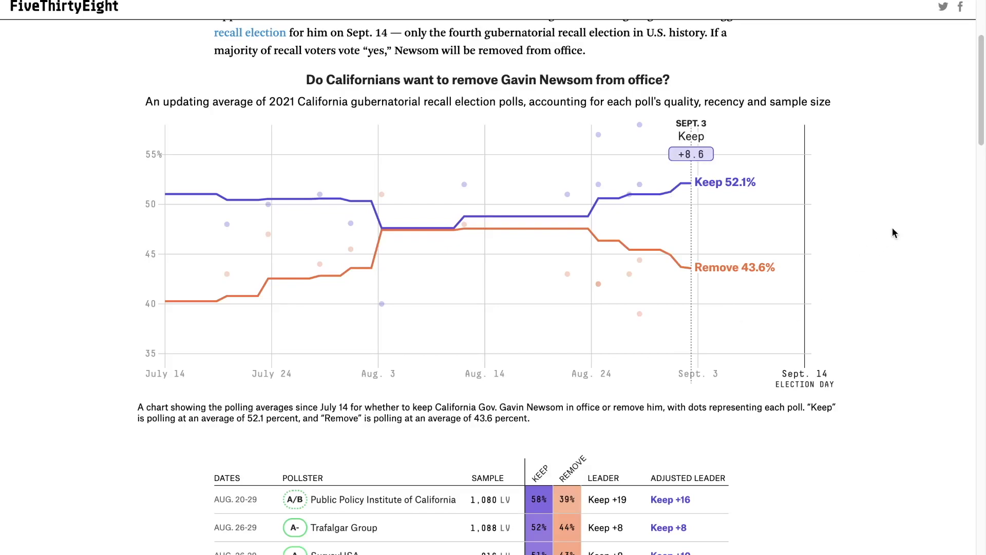
Scroll down to the poll table led by PPIC's Aug. 20–29 survey, Keep 58% to Remove 39%.
scroll(down, 3)
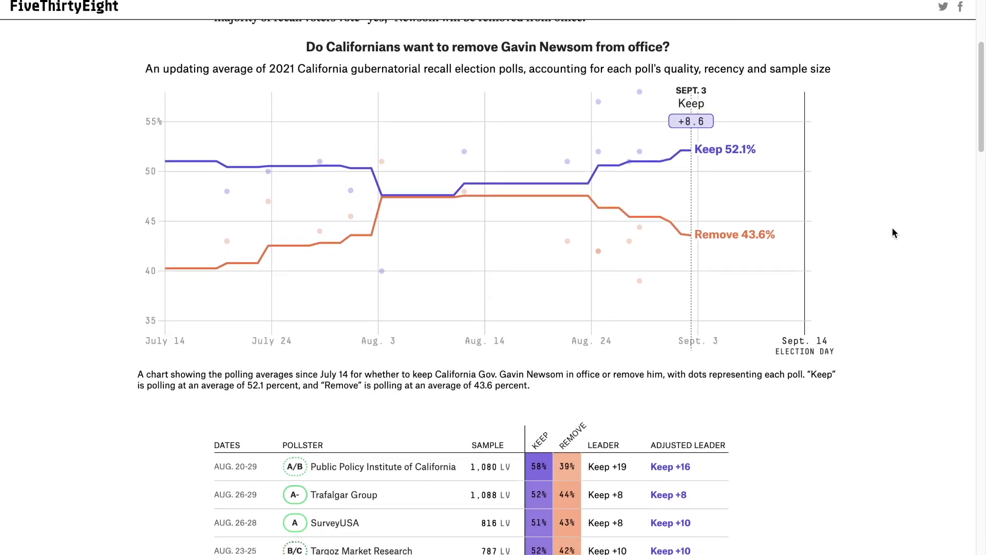
scroll(down, 3)
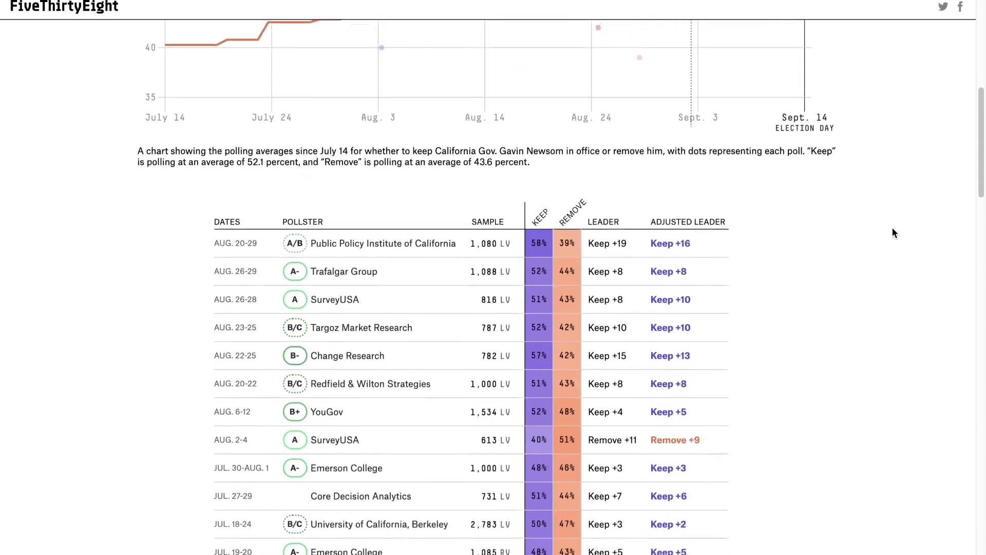
scroll(down, 3)
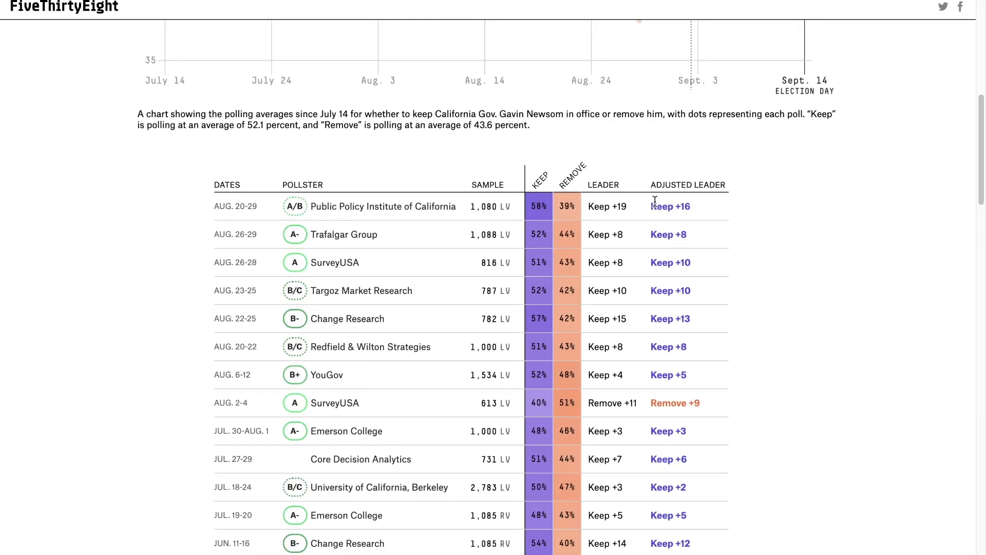
scroll(down, 3)
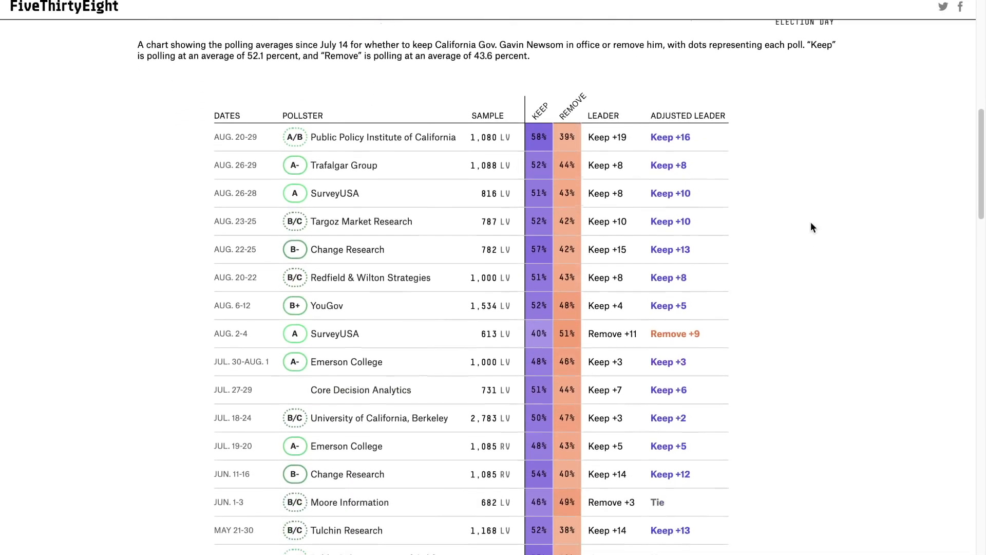
scroll(down, 3)
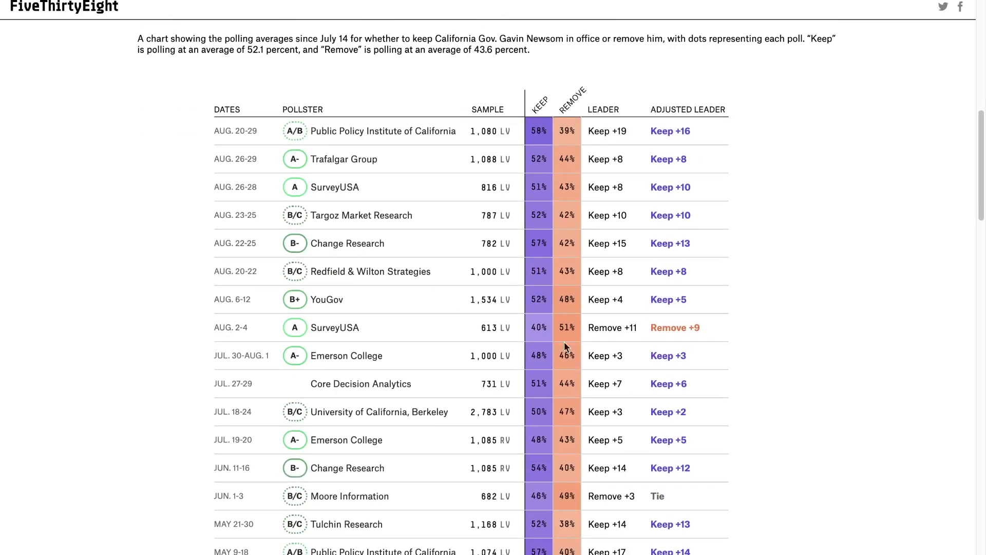
mouse_move(605, 328)
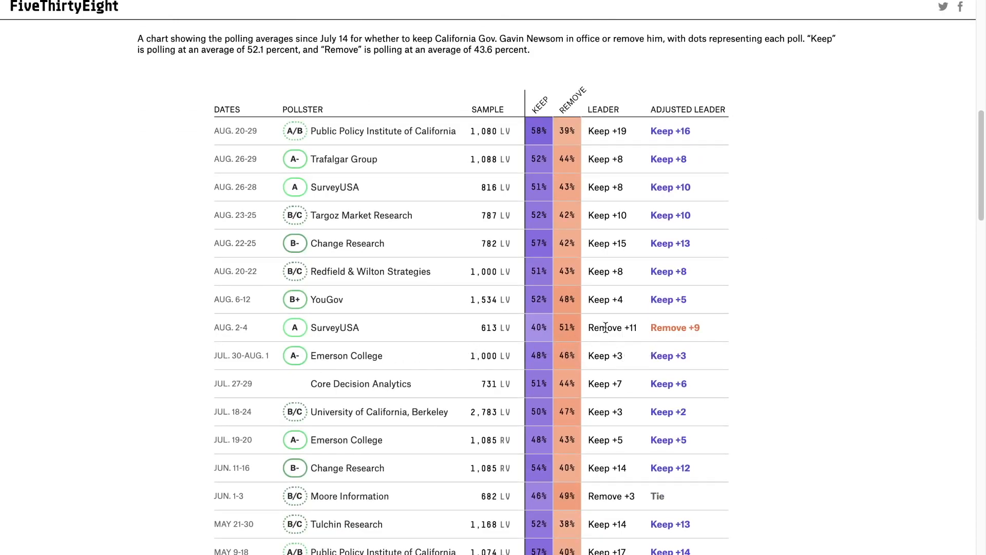
mouse_move(596, 328)
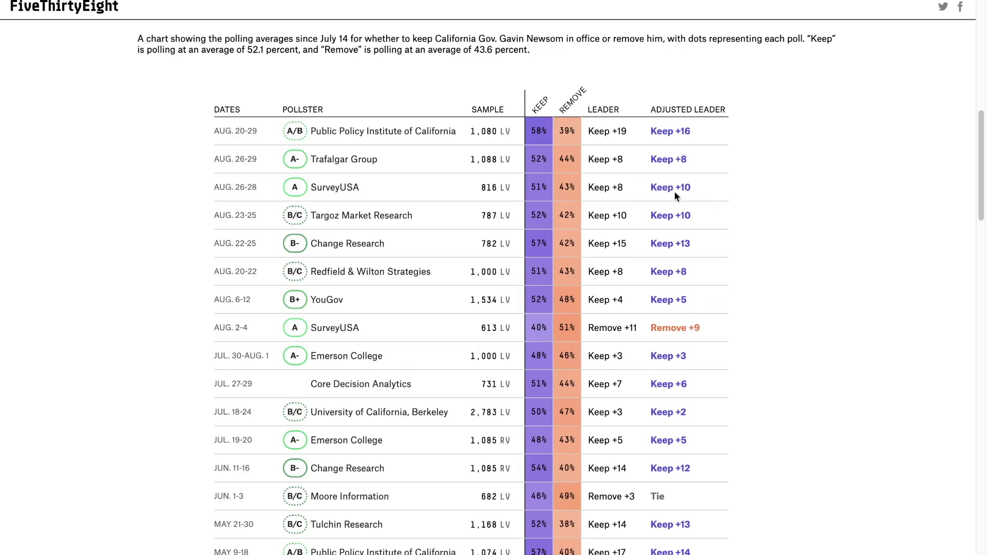
mouse_move(688, 88)
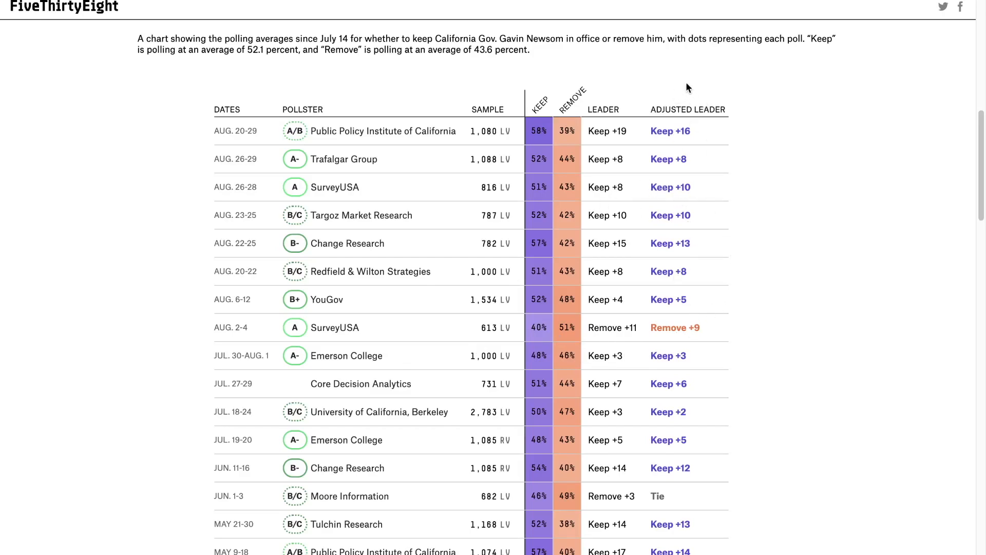
scroll(down, 3)
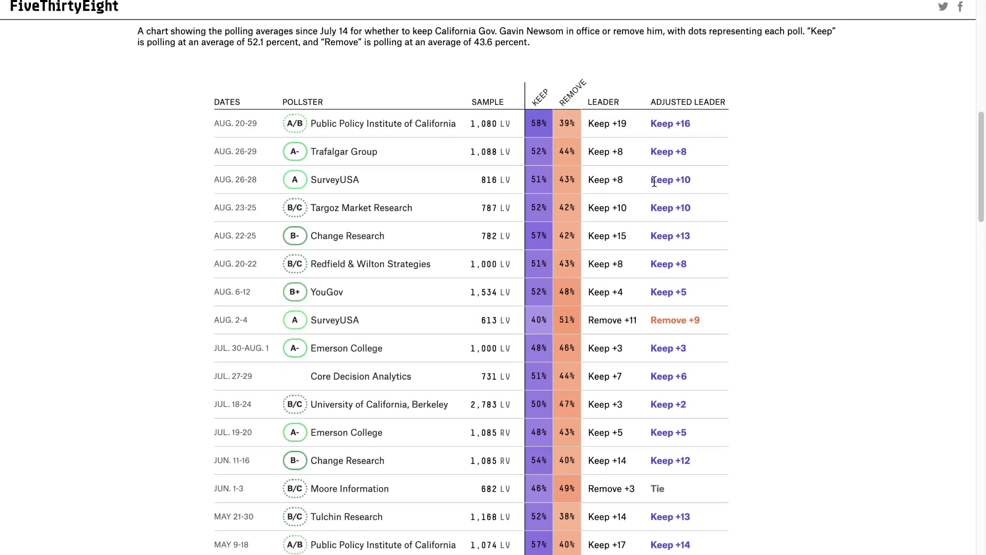
mouse_move(555, 280)
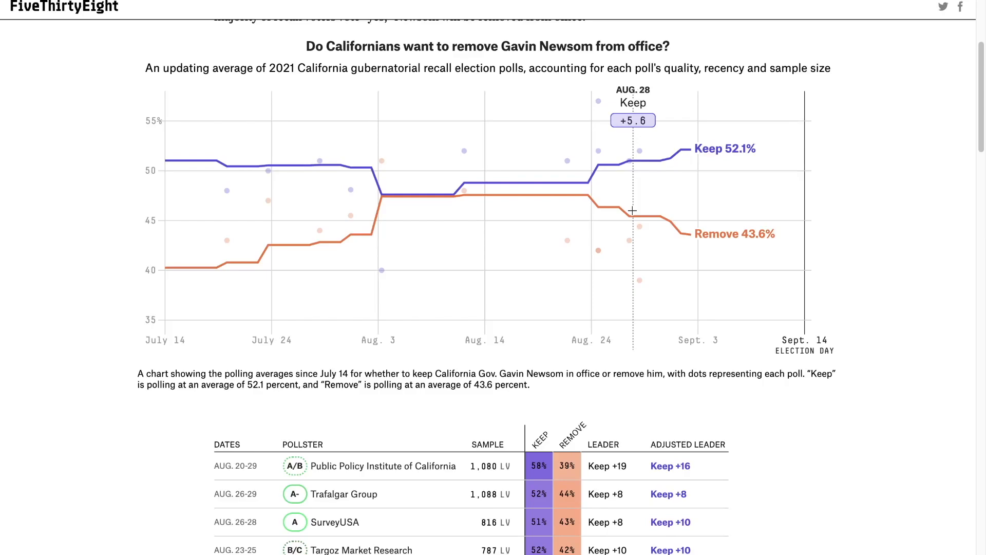
mouse_move(829, 271)
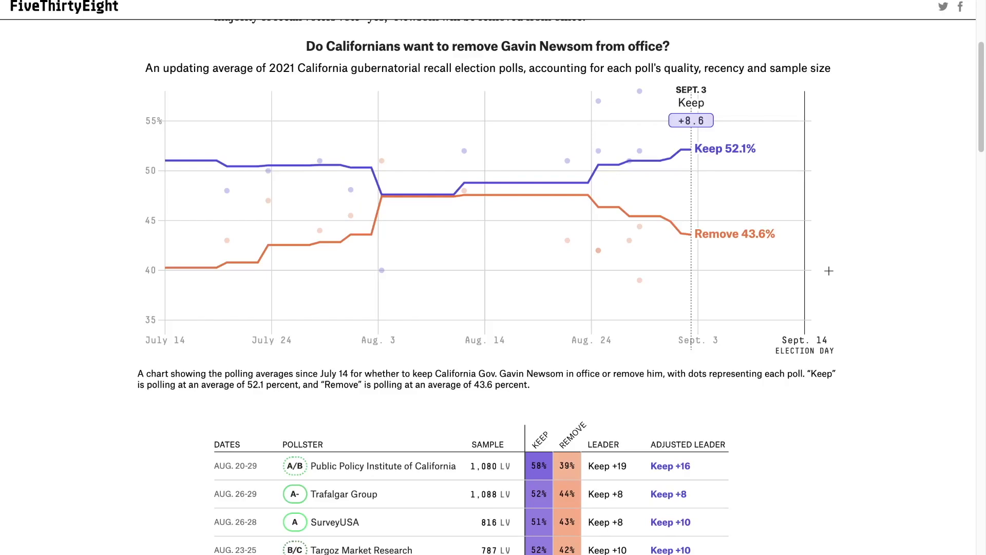
Scroll down the recall polling chart reading Keep +8.6 on Sept. 3.
scroll(down, 3)
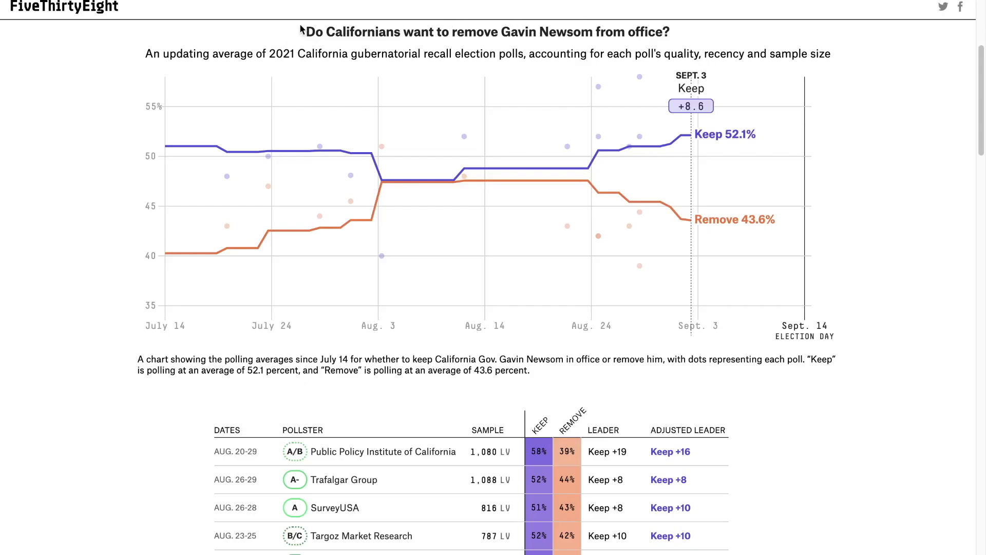
mouse_move(212, 35)
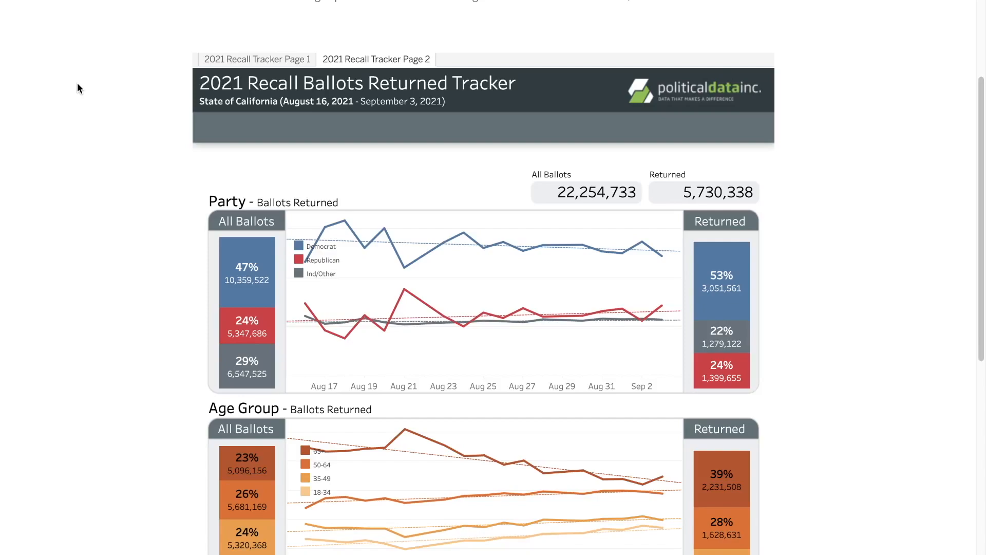
Switch to 2021 Recall Tracker Page 1 and scroll through Returns (26%), Party and Demographics.
scroll(down, 3)
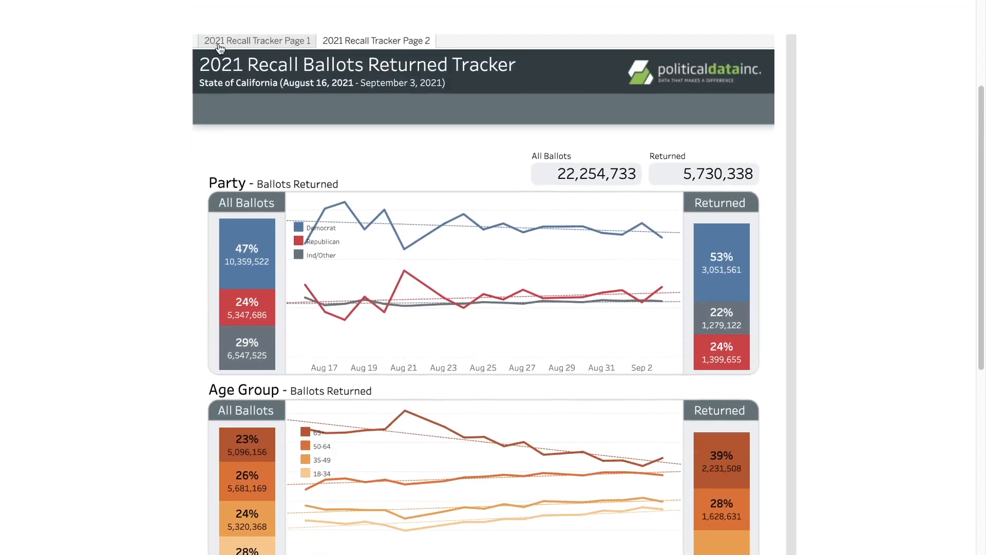
click(257, 41)
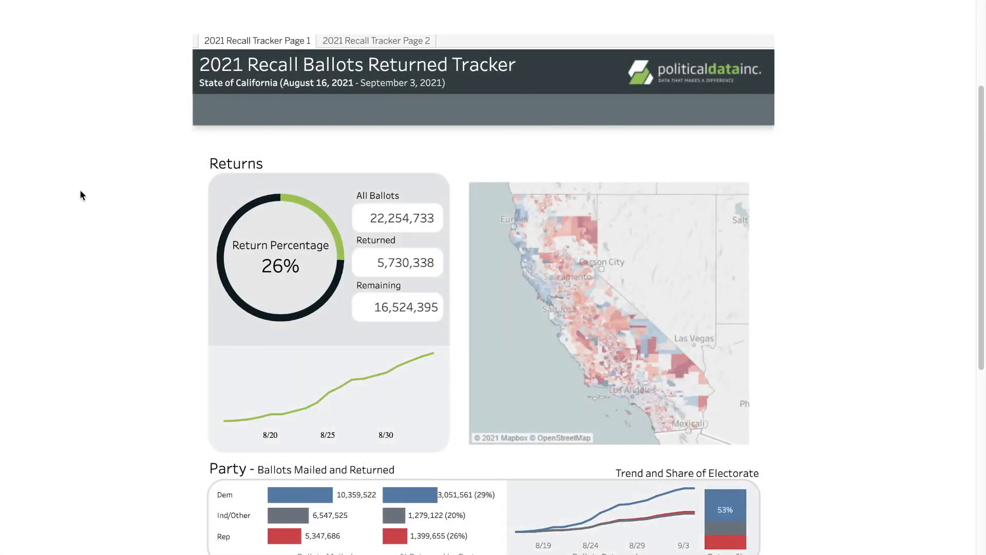
scroll(down, 3)
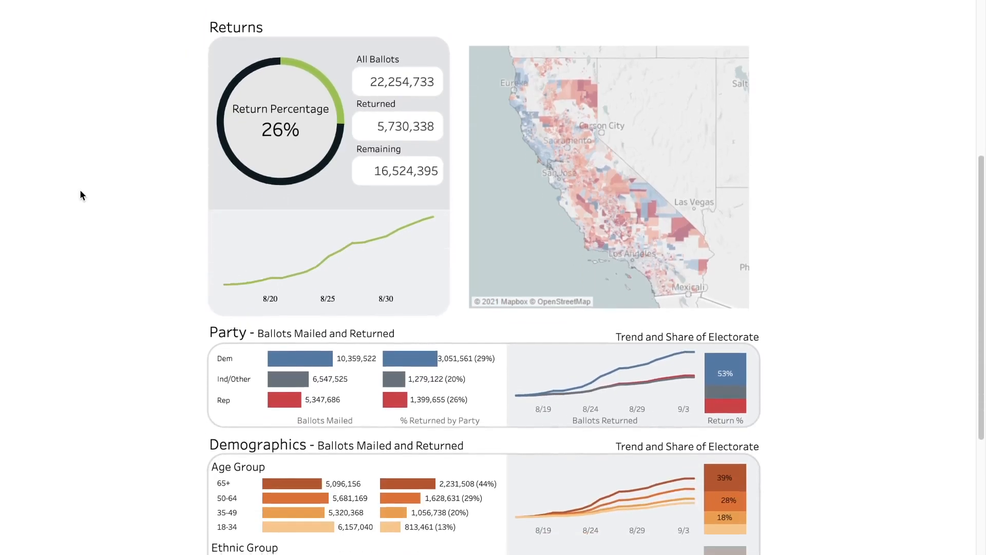
scroll(down, 3)
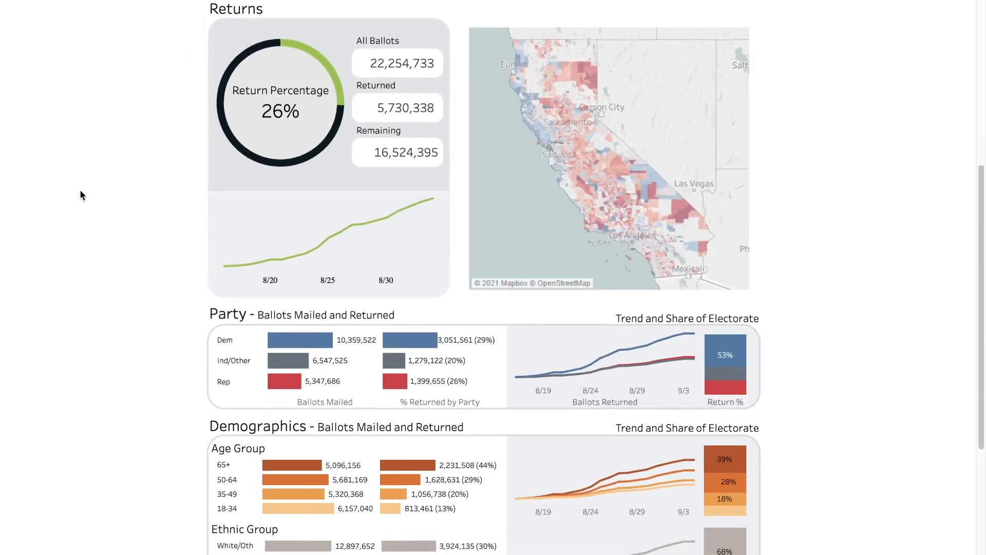